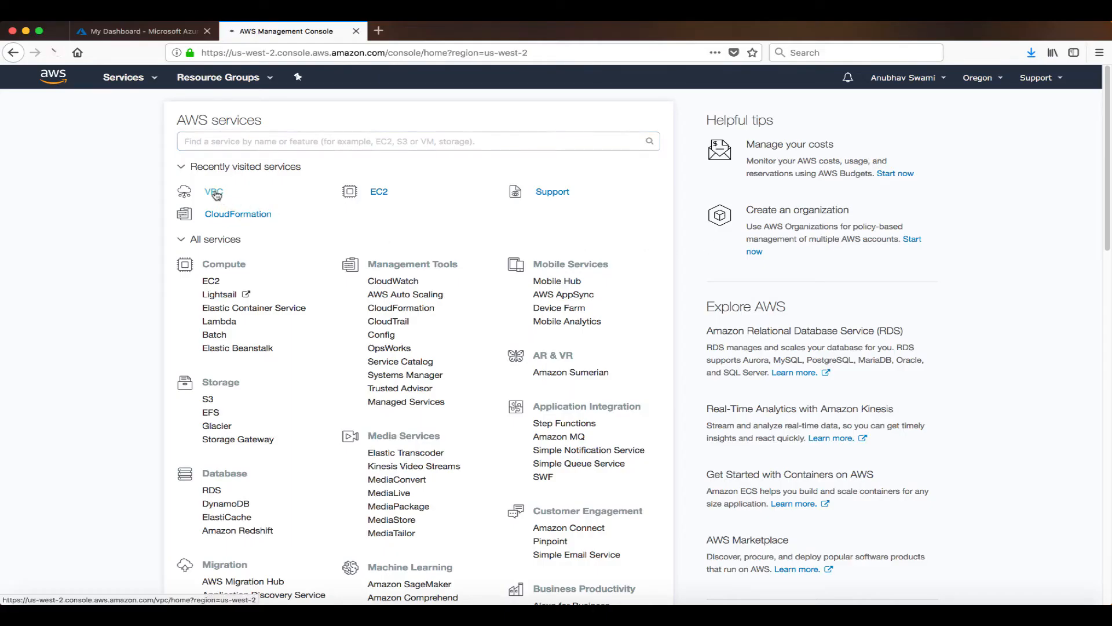
Review the VPC's 10.14.0.0/16 CIDR and its subnets in the VPC service
left_click(213, 192)
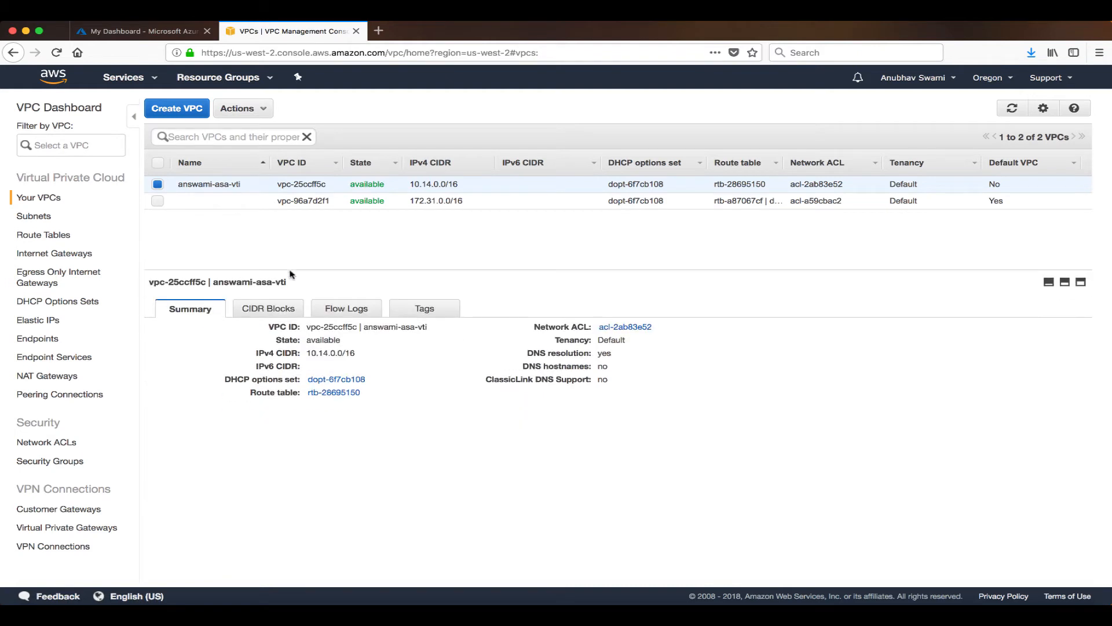
double_click(331, 352)
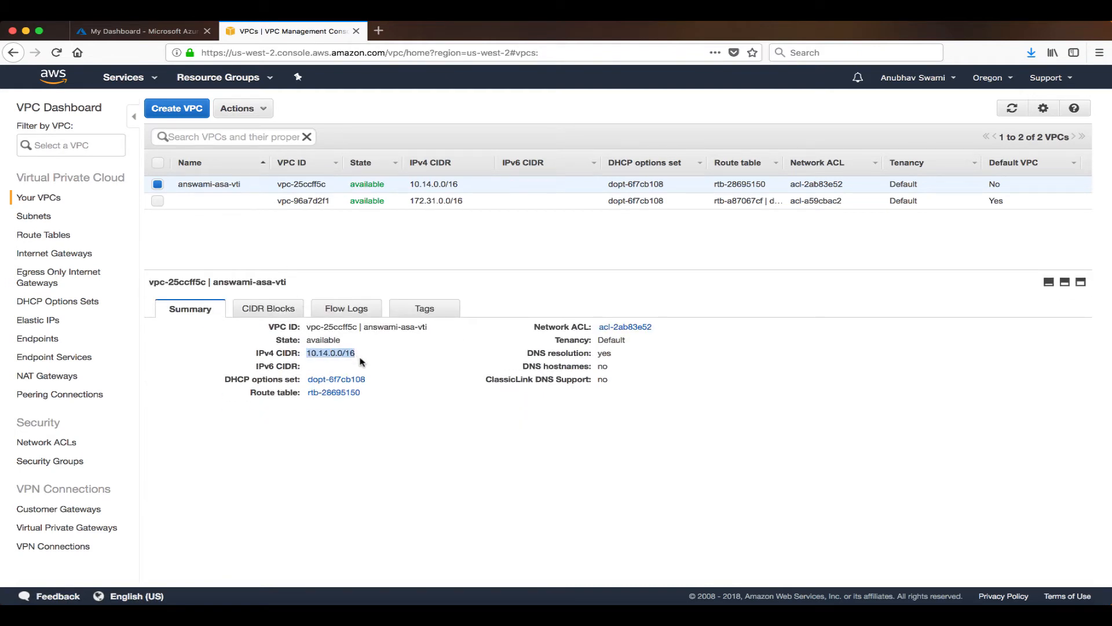
left_click(34, 217)
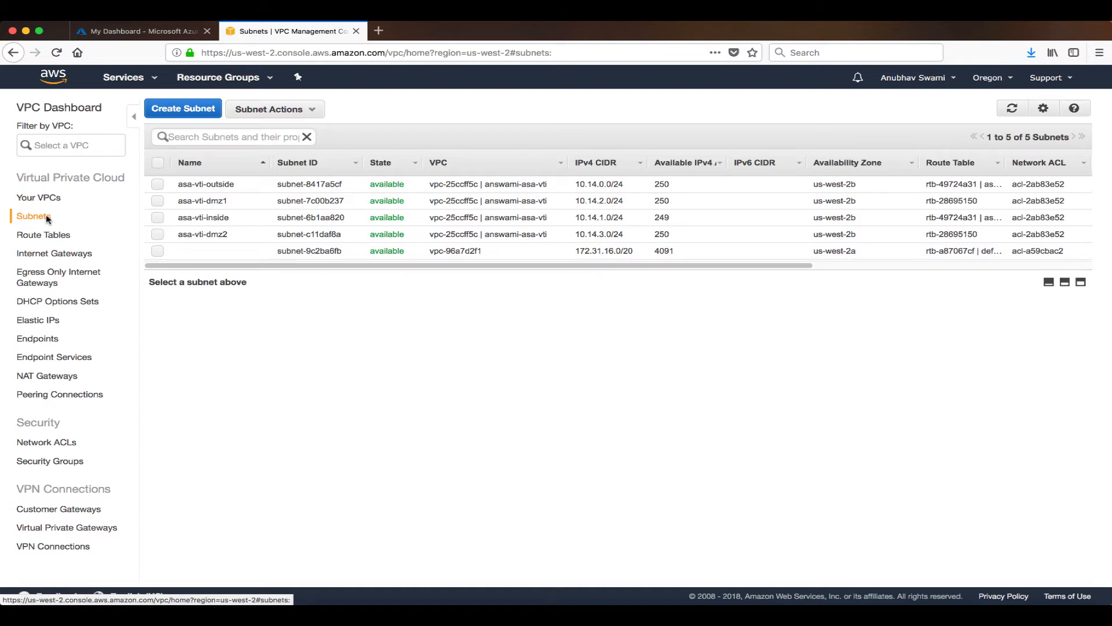
Show the asa-vti-igw internet gateway attached to the VPC
left_click(55, 253)
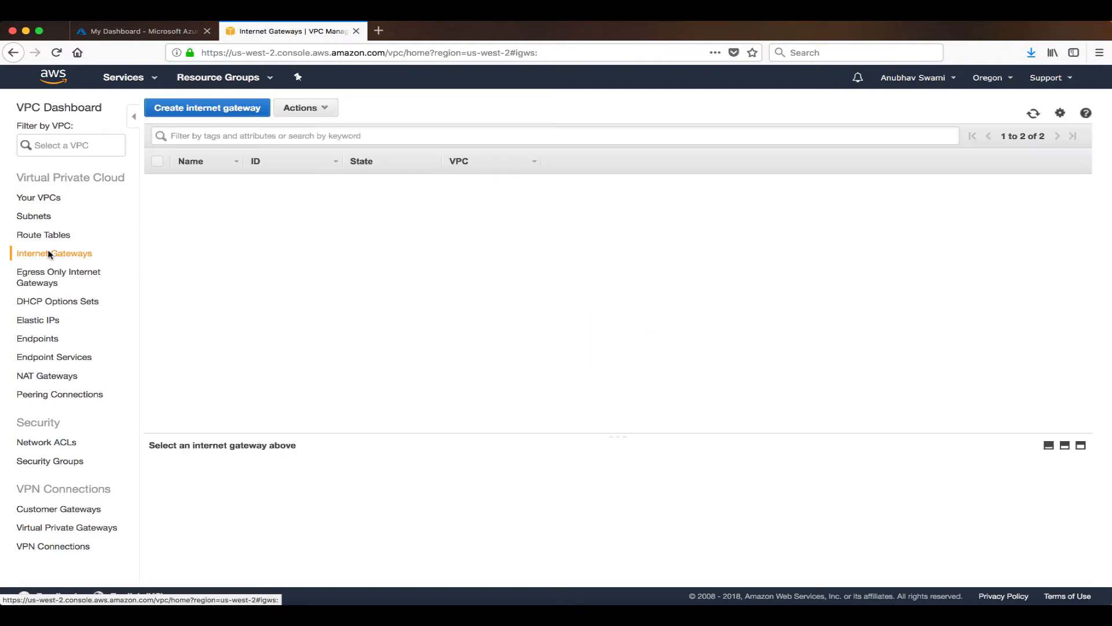
left_click(198, 182)
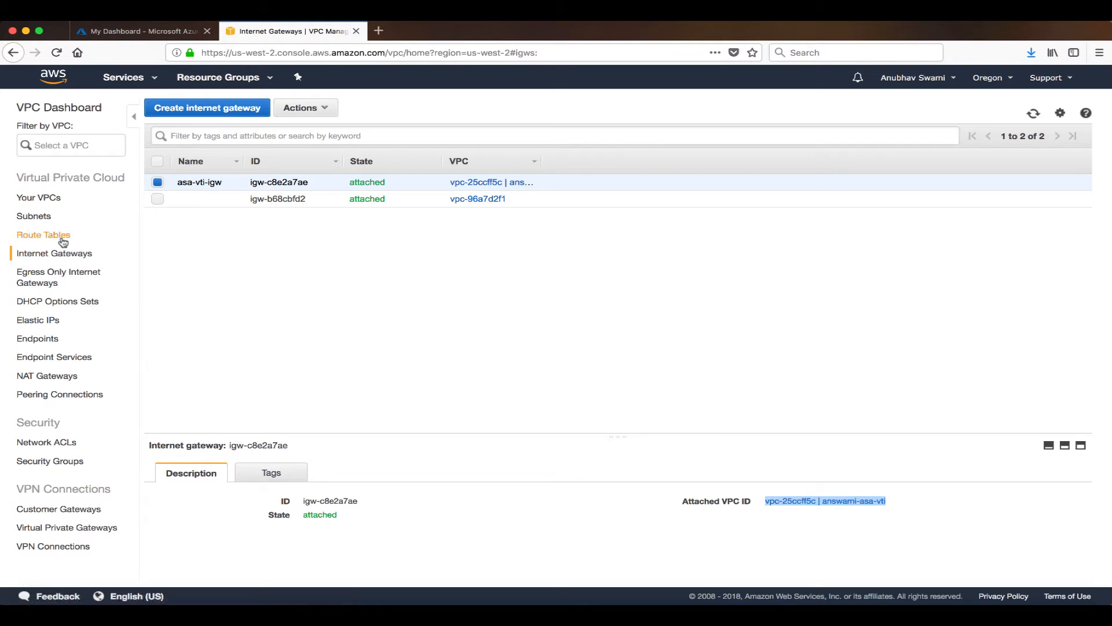
Review asa-vti-rt routes, including 10.12.0.0/16 sent to the ASA's network interface
left_click(43, 235)
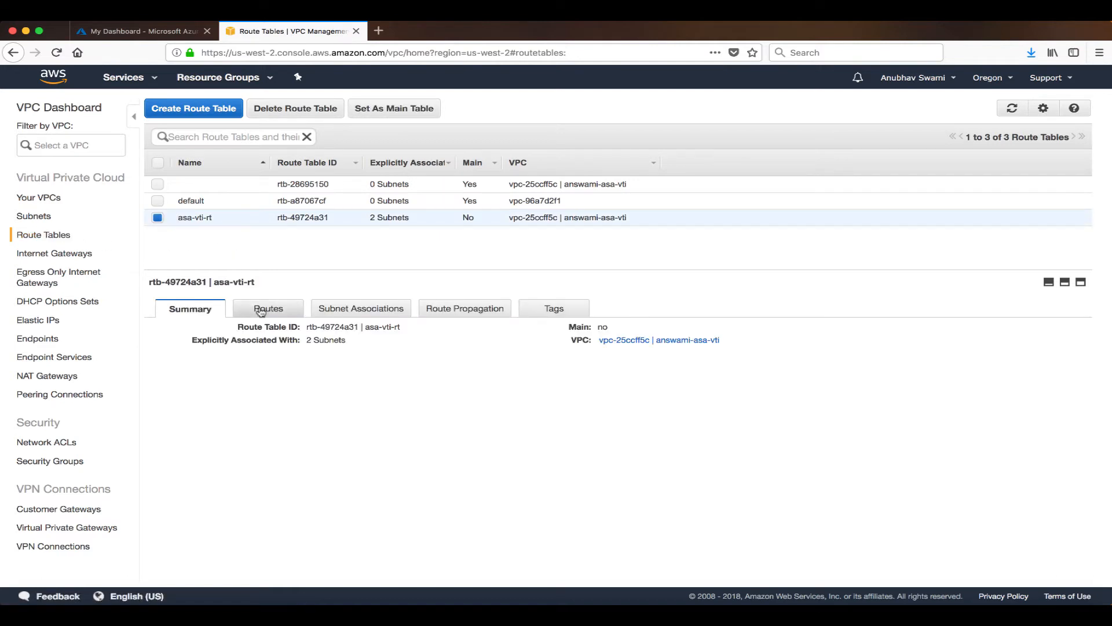
left_click(268, 309)
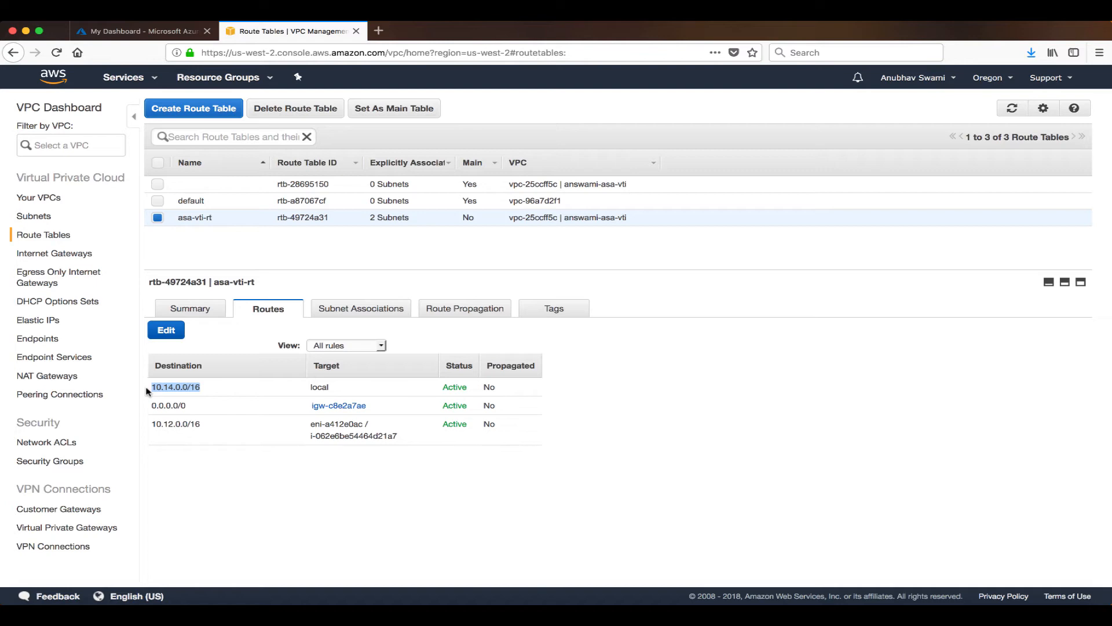
mouse_move(201, 431)
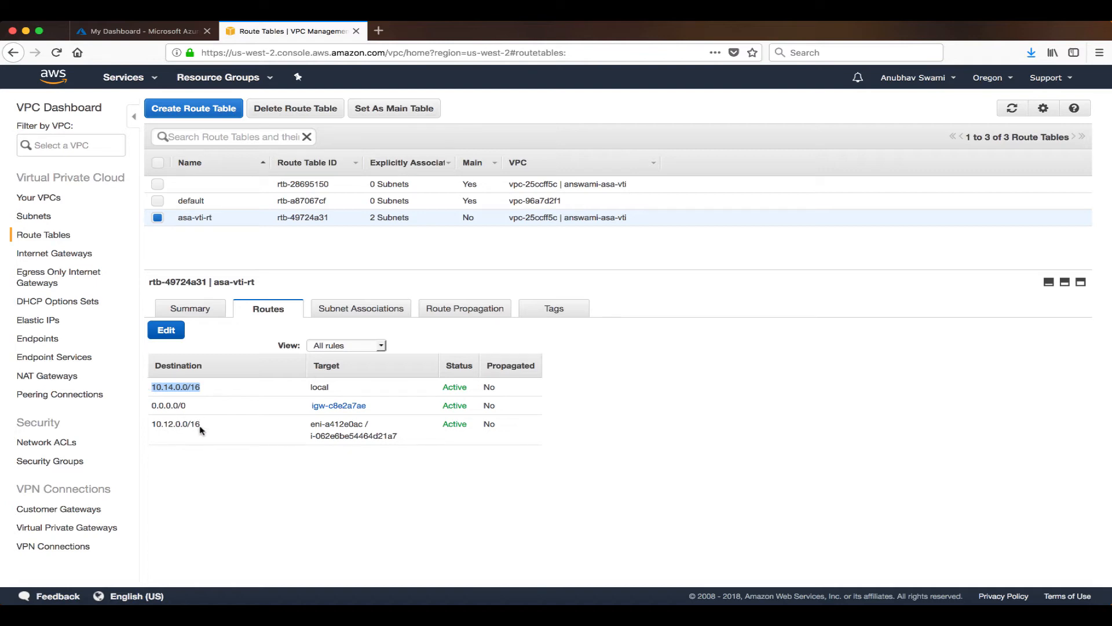
left_click(175, 425)
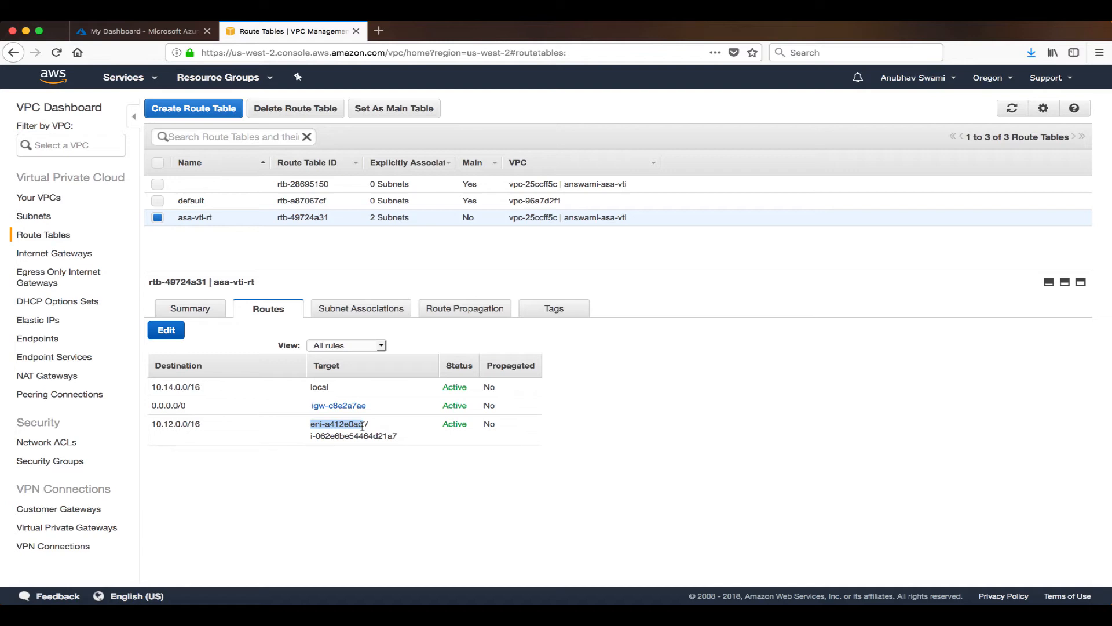
left_click(362, 308)
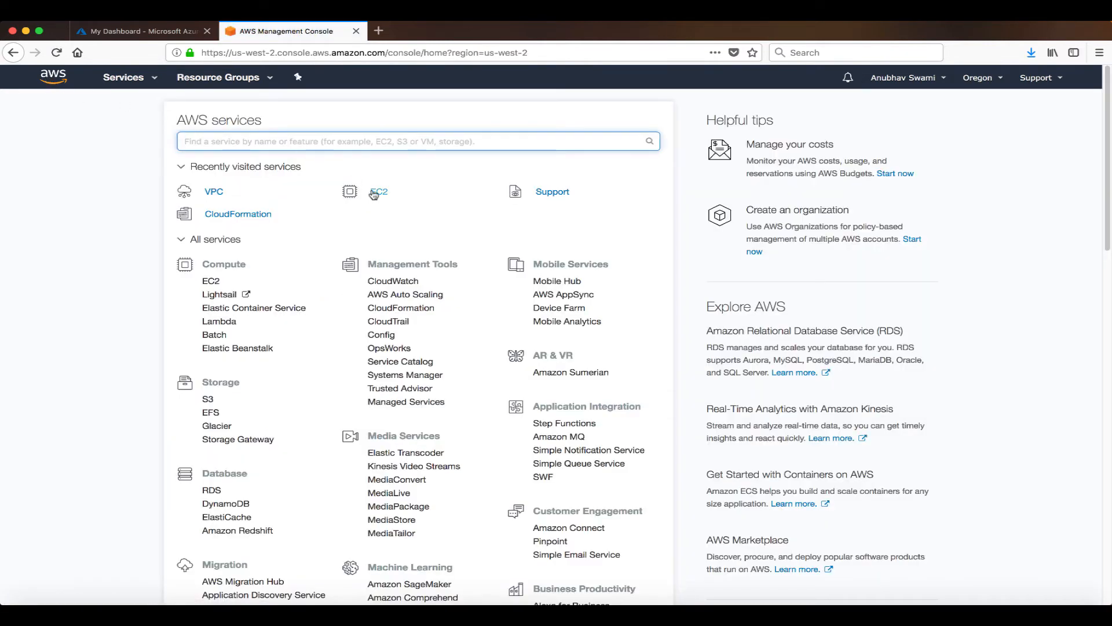
Show the Windows workload instance in EC2 with private IP 10.14.1.5
left_click(378, 191)
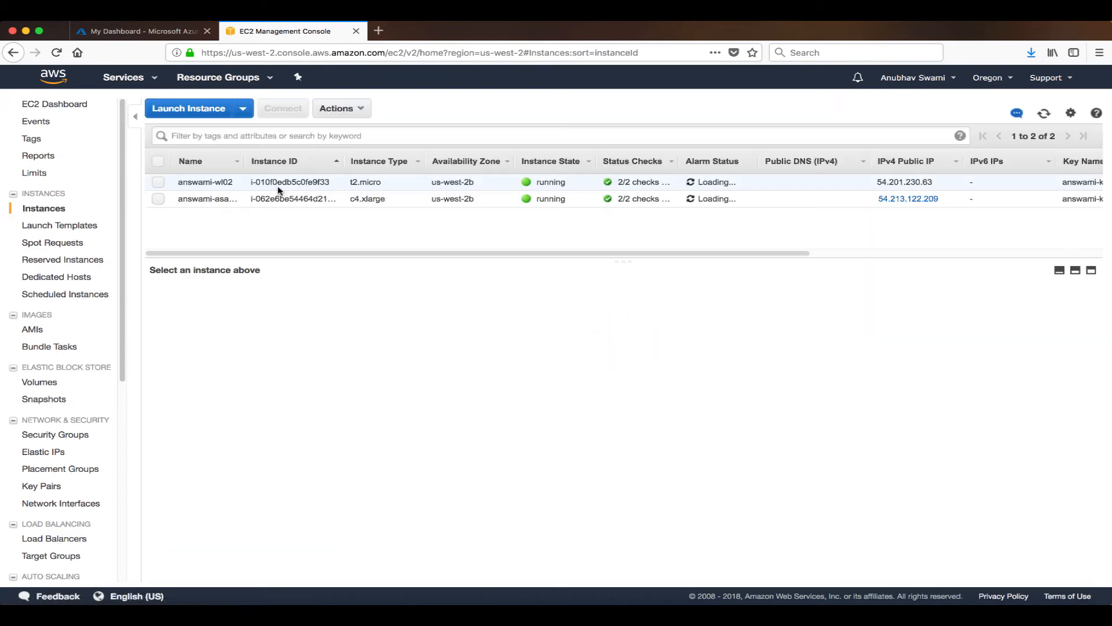
left_click(206, 198)
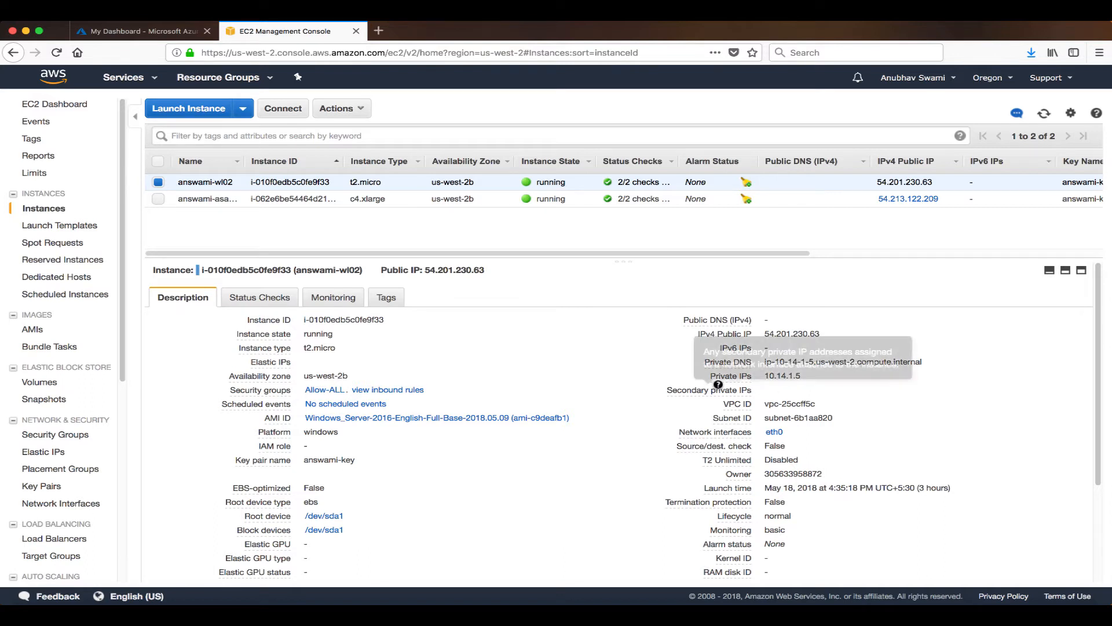
mouse_move(268, 244)
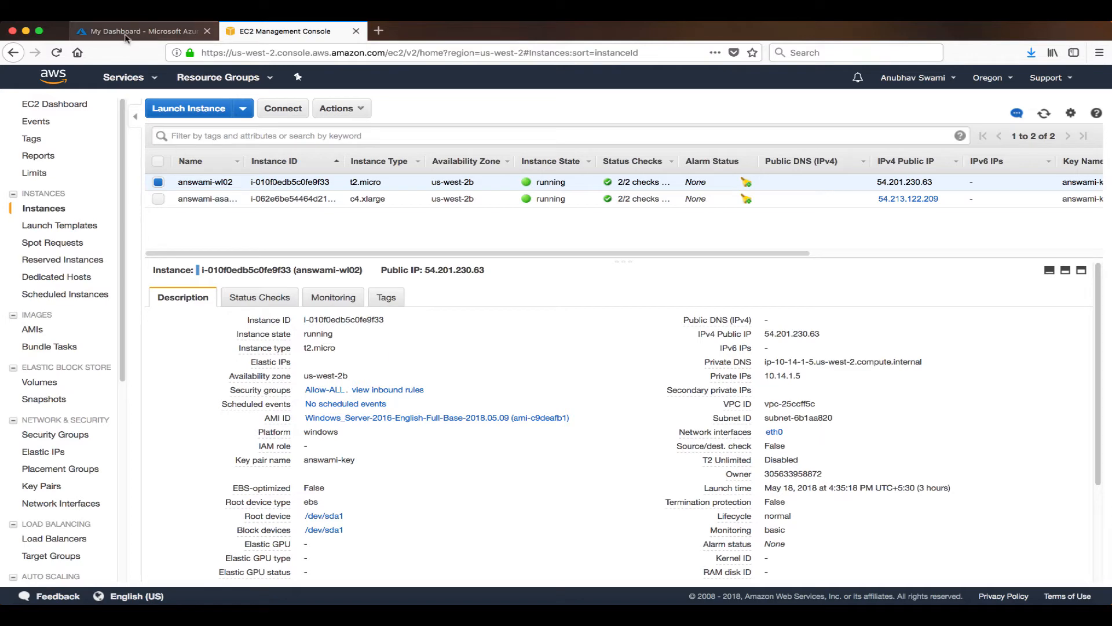
View the ASAv VTI resource group in Azure and locate its virtual machines
left_click(142, 30)
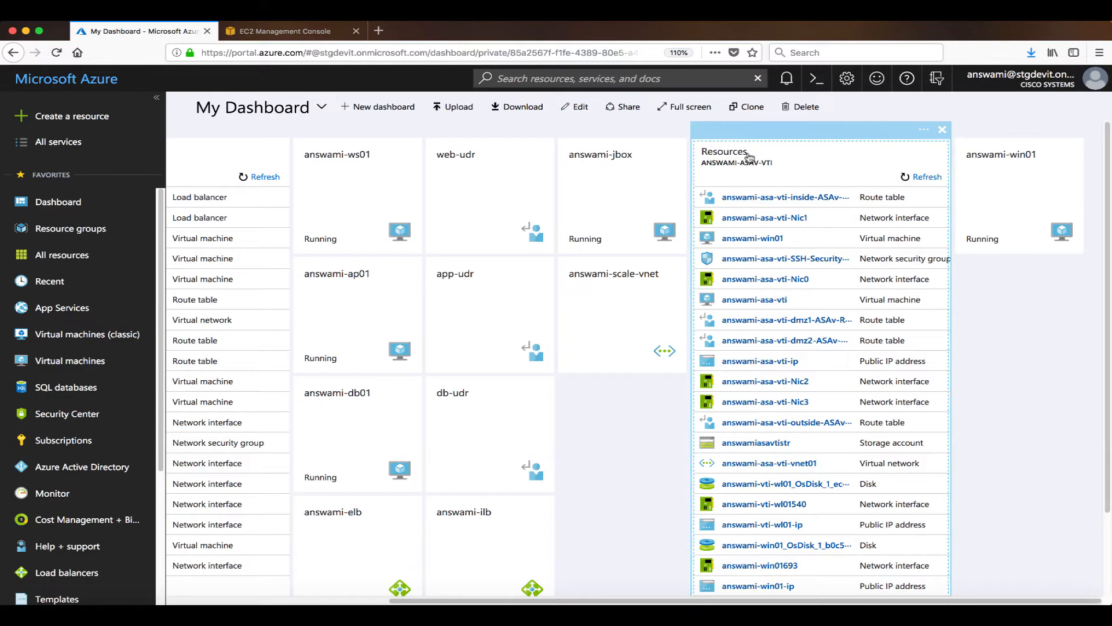
left_click(736, 162)
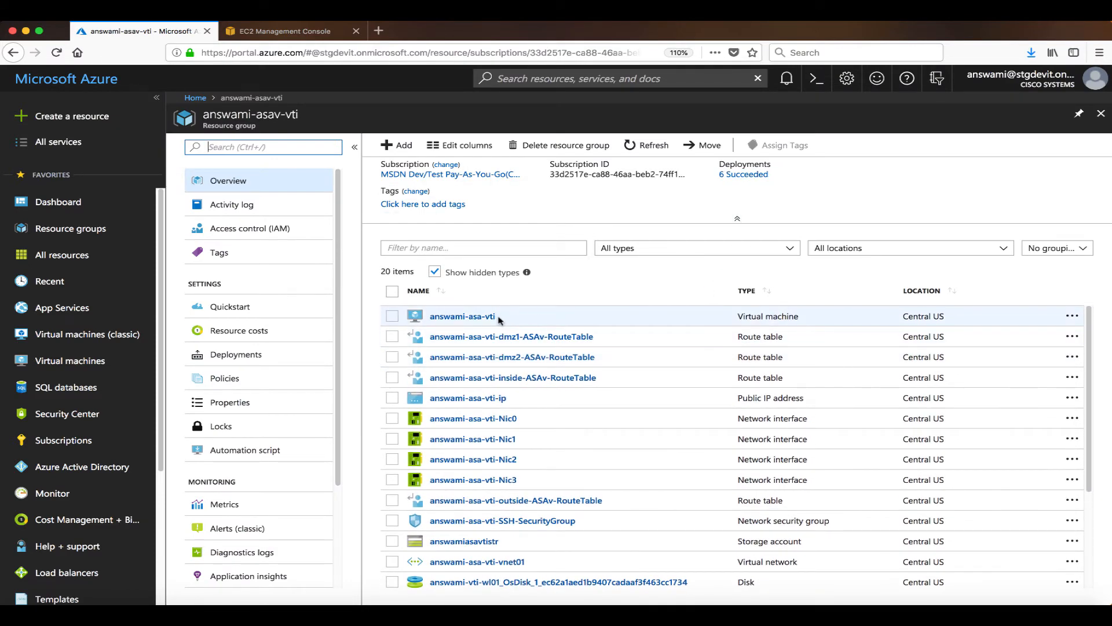
left_click(392, 315)
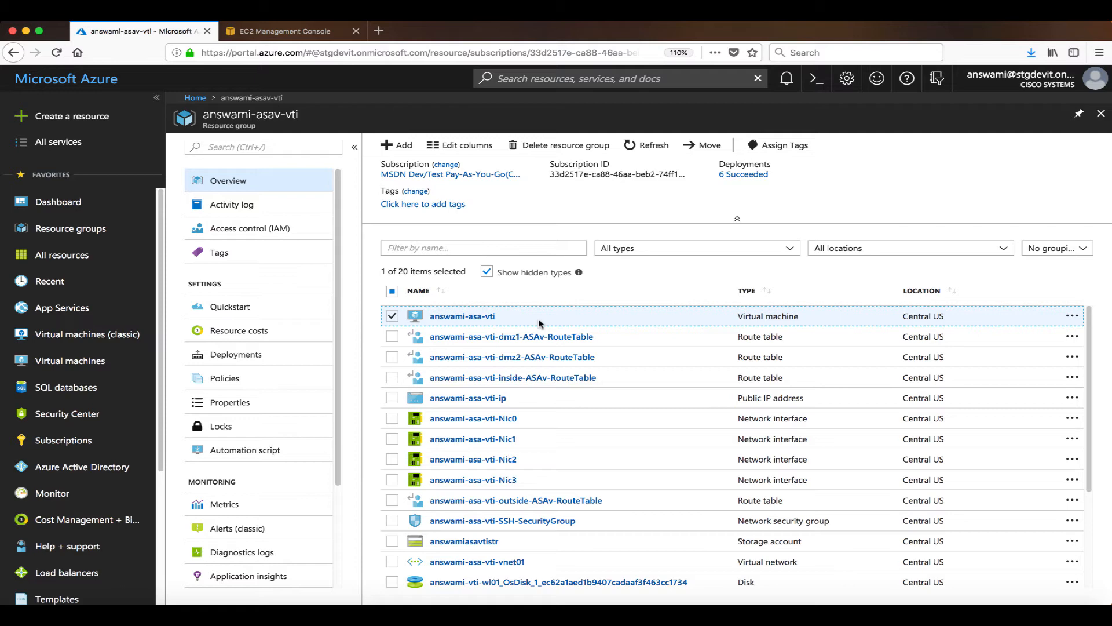
scroll("down", 3)
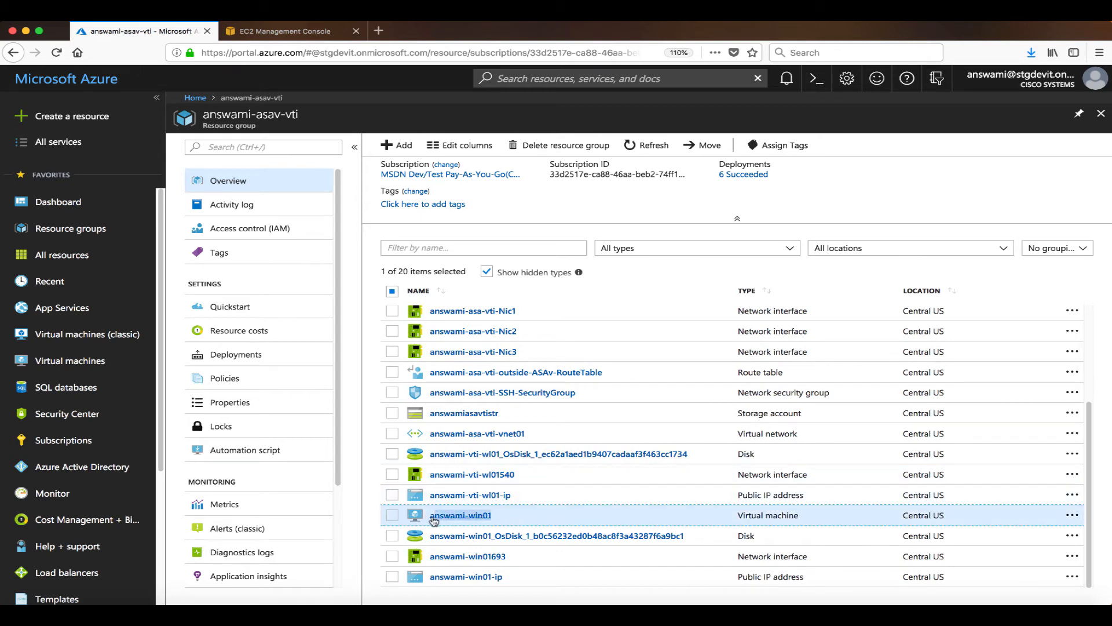
Check the Windows test VM's networking, revealing private IP 10.12.1.6
left_click(460, 515)
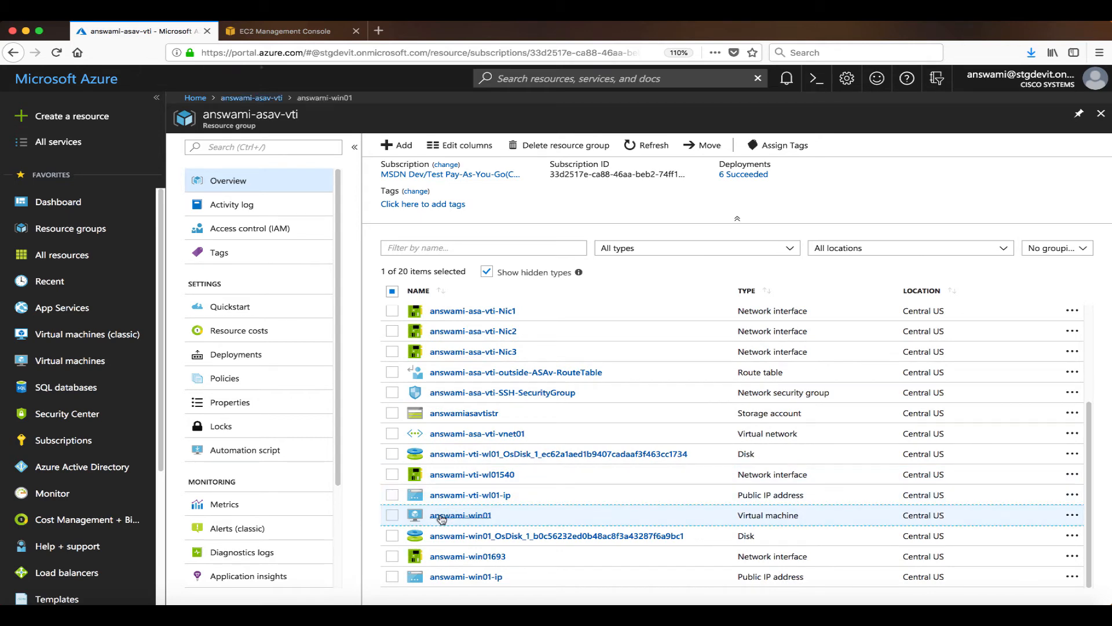
left_click(460, 514)
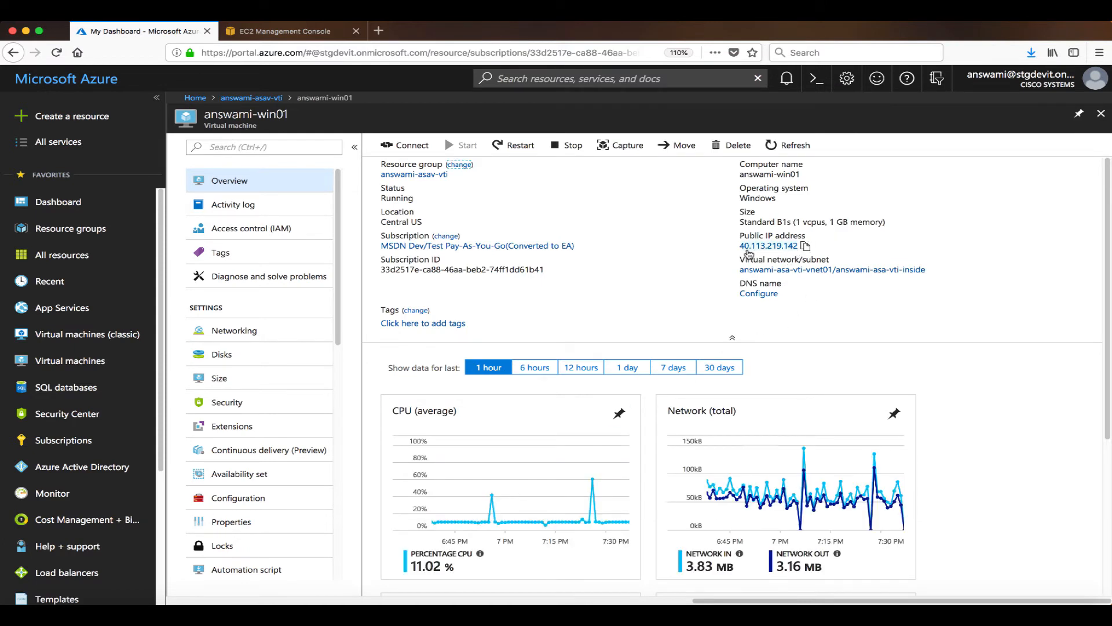
left_click(234, 330)
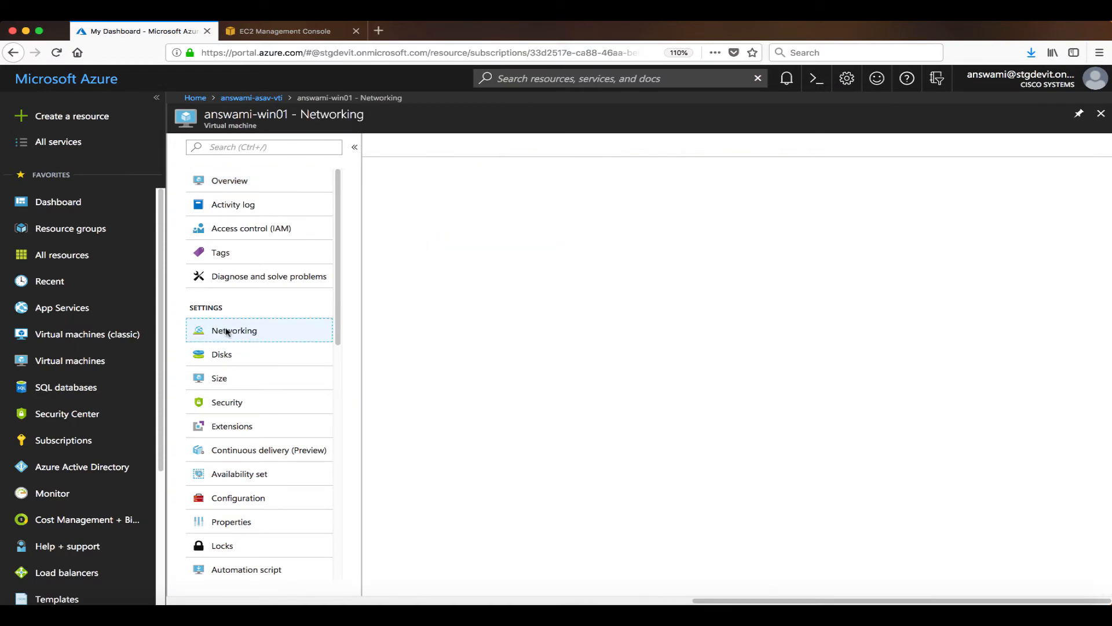
left_click(233, 331)
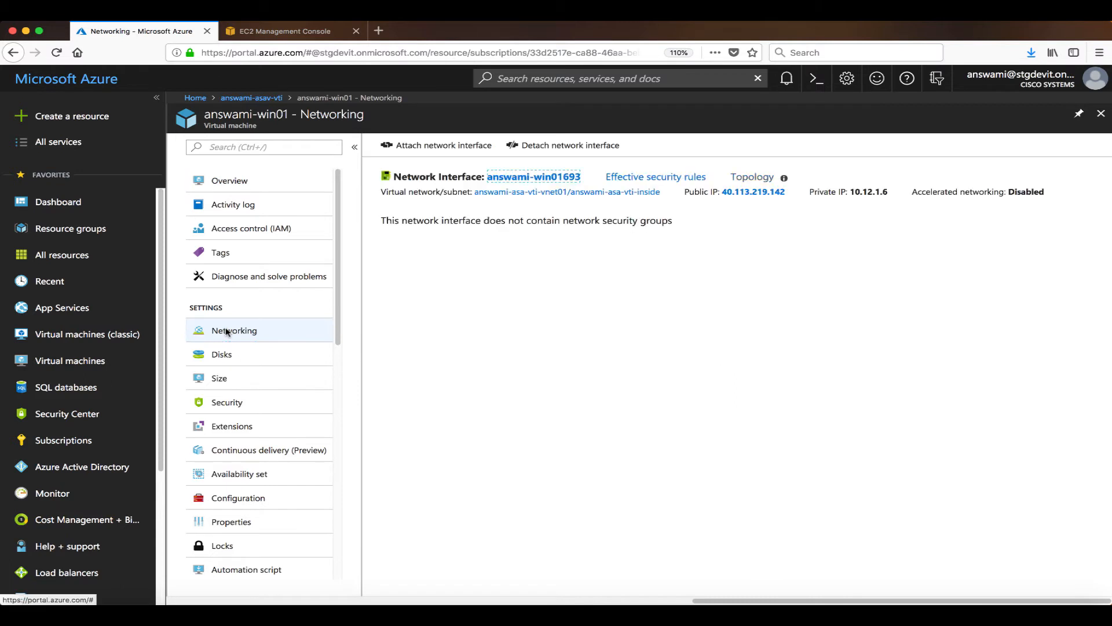
mouse_move(887, 216)
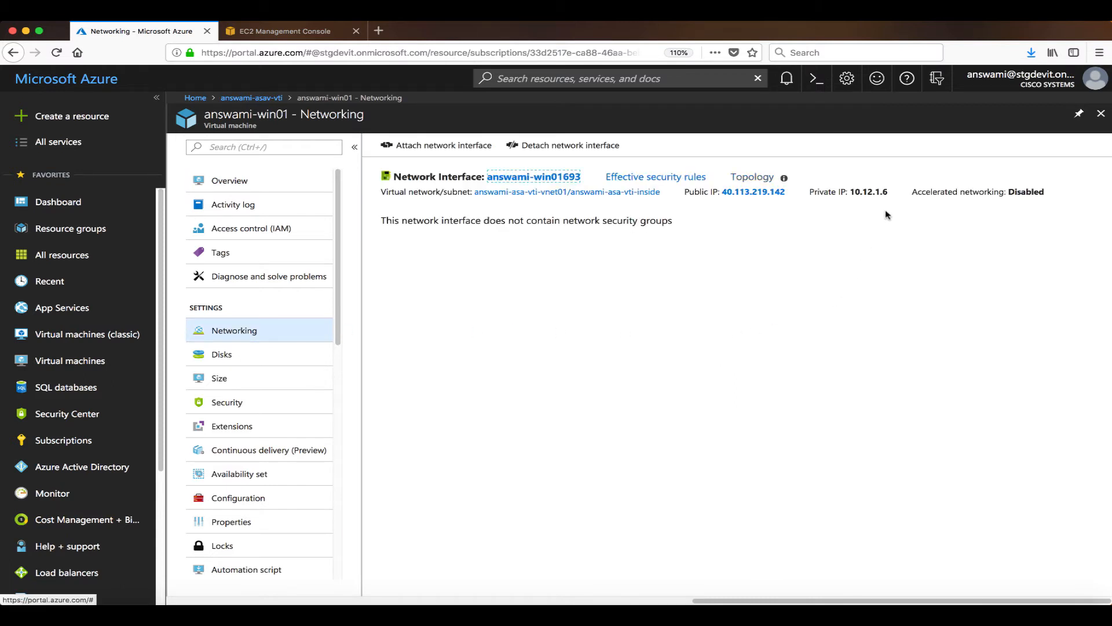
double_click(866, 191)
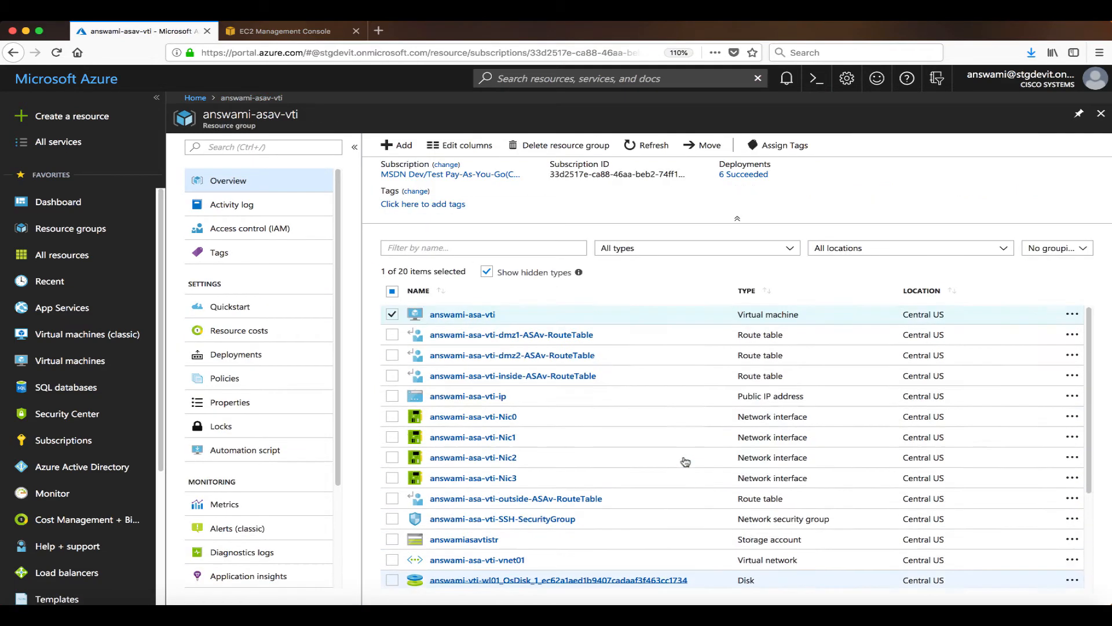
List the VTI virtual network's subnets
scroll("down", 3)
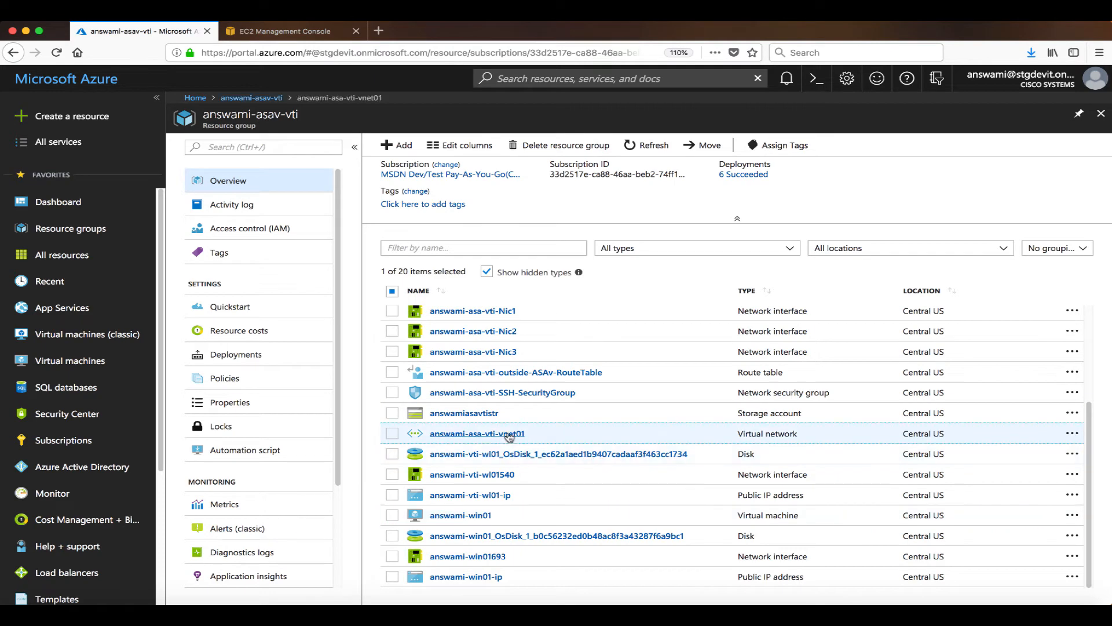
left_click(477, 433)
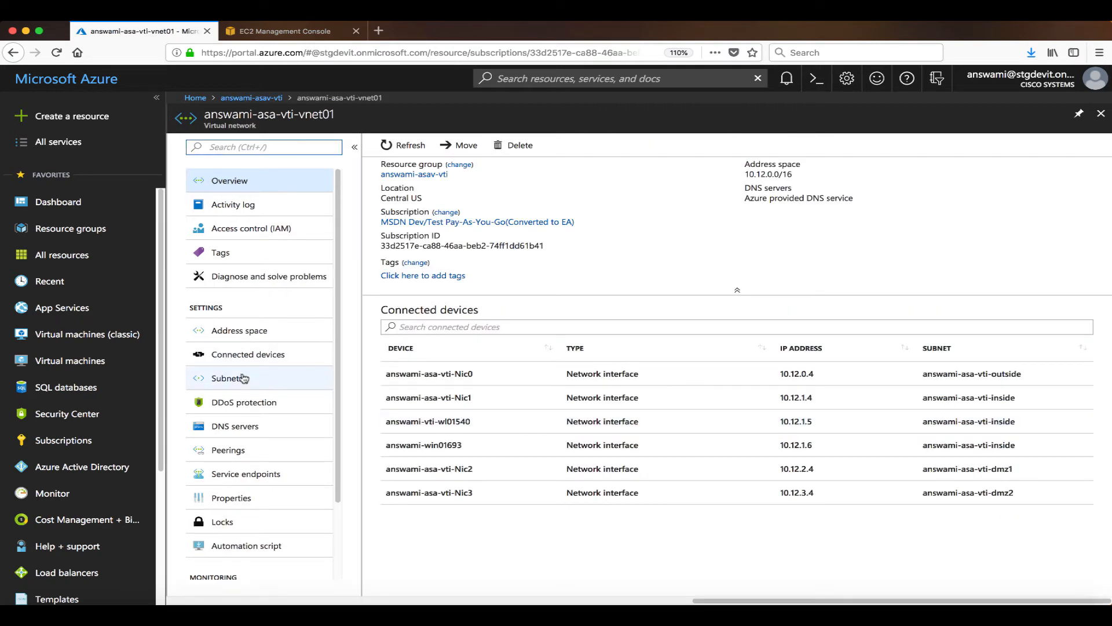
left_click(227, 378)
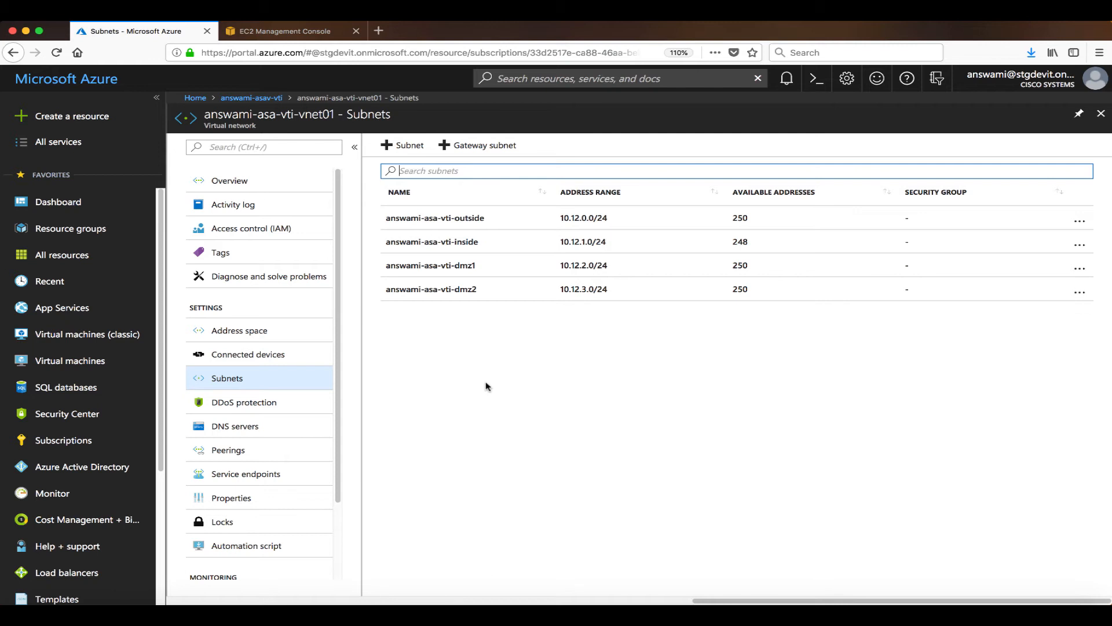
mouse_move(489, 253)
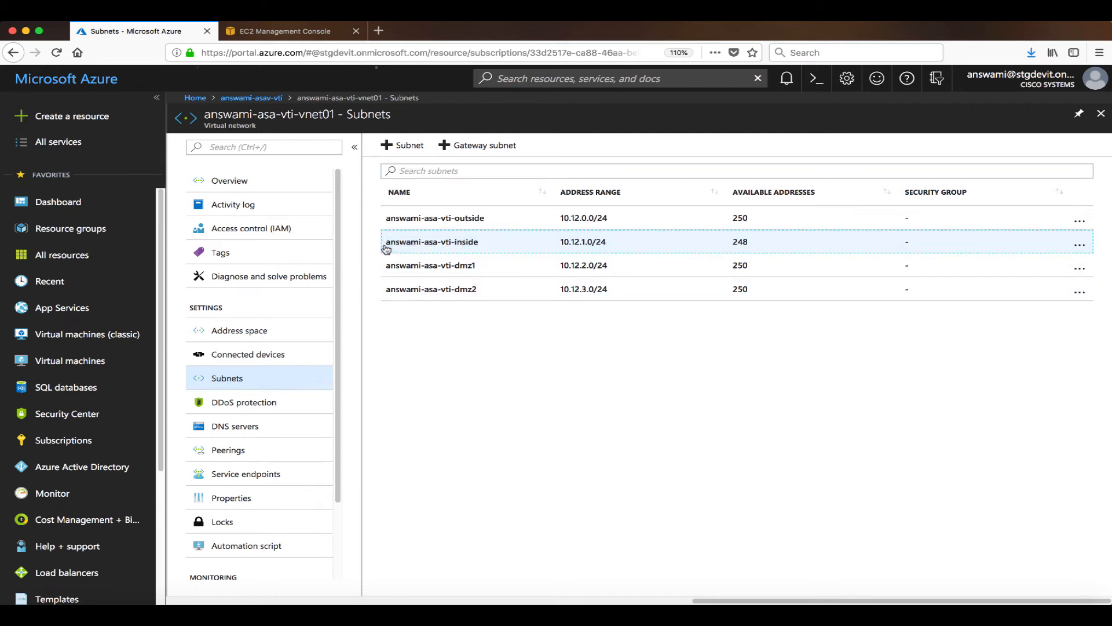
Inspect the inside subnet 10.12.1.0/24 and return to the resource group
left_click(432, 241)
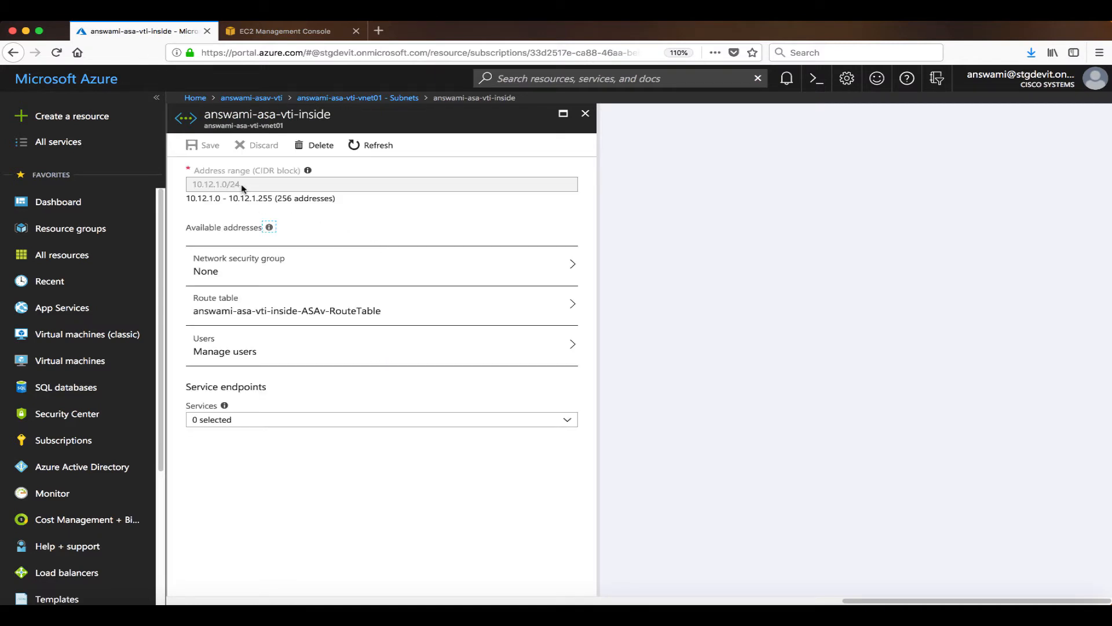
left_click(381, 185)
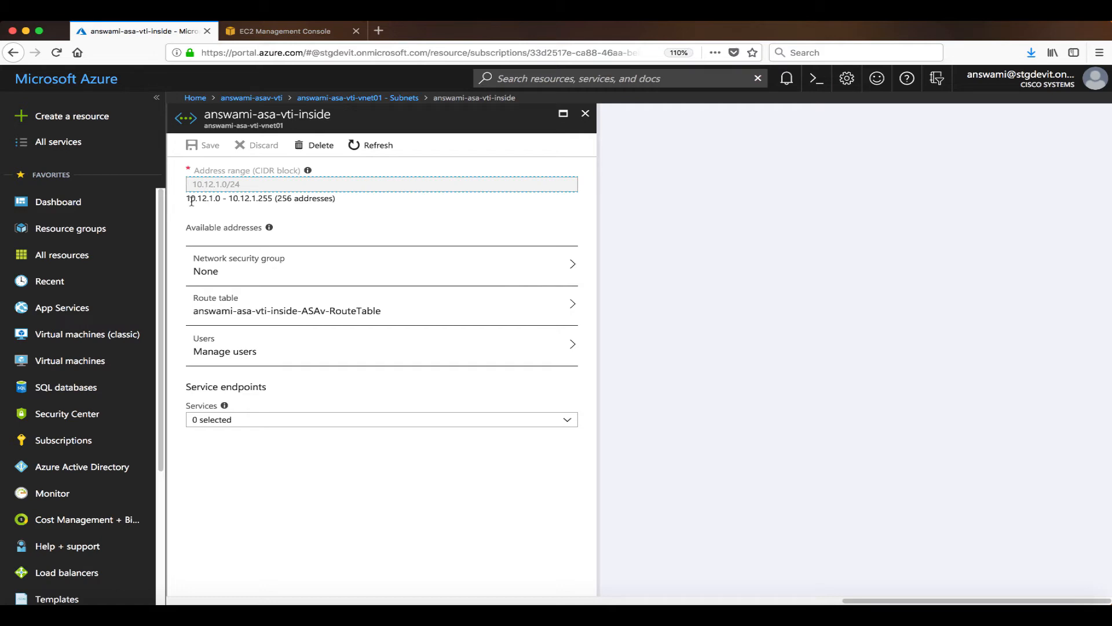
mouse_move(252, 97)
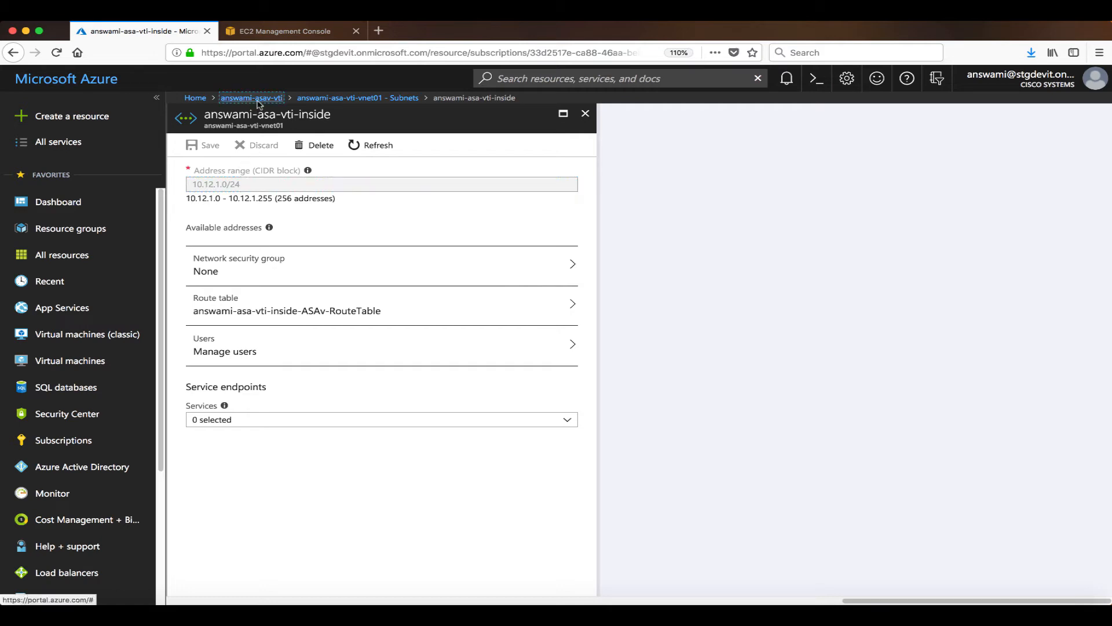
left_click(252, 97)
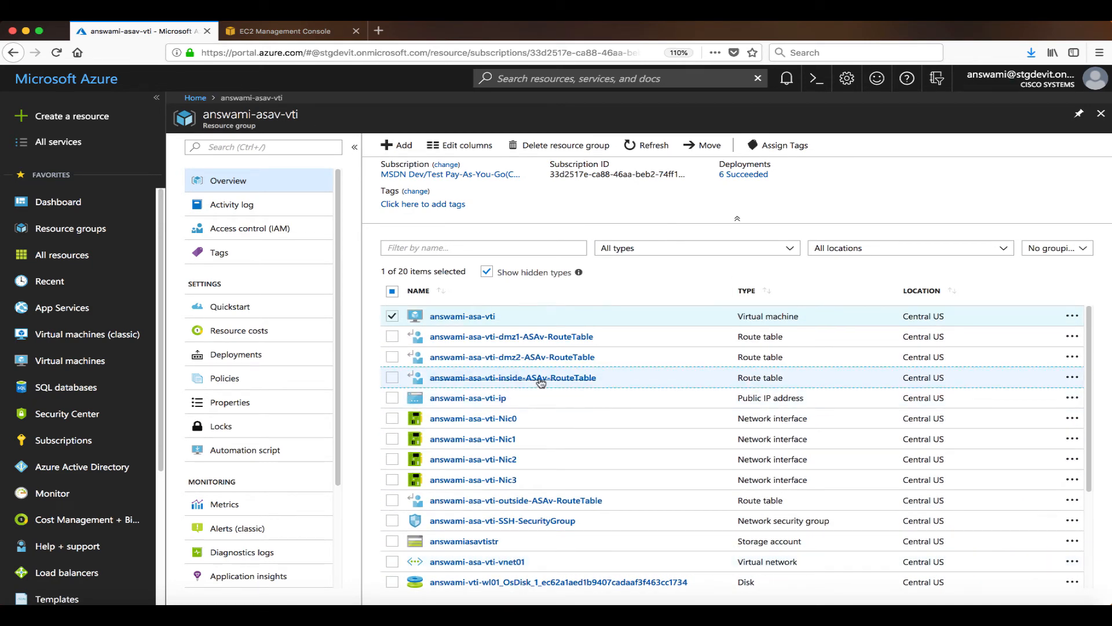
Review the inside ASAv route table with Route-to-AWS 10.14.0.0/16 via 10.12.1.4
left_click(512, 377)
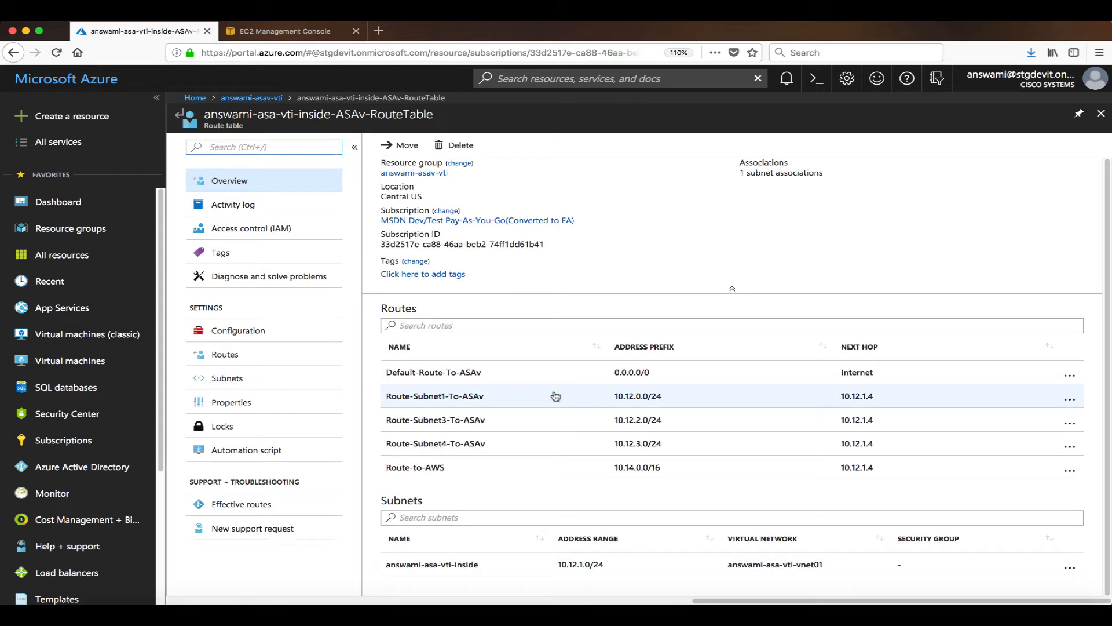
mouse_move(593, 581)
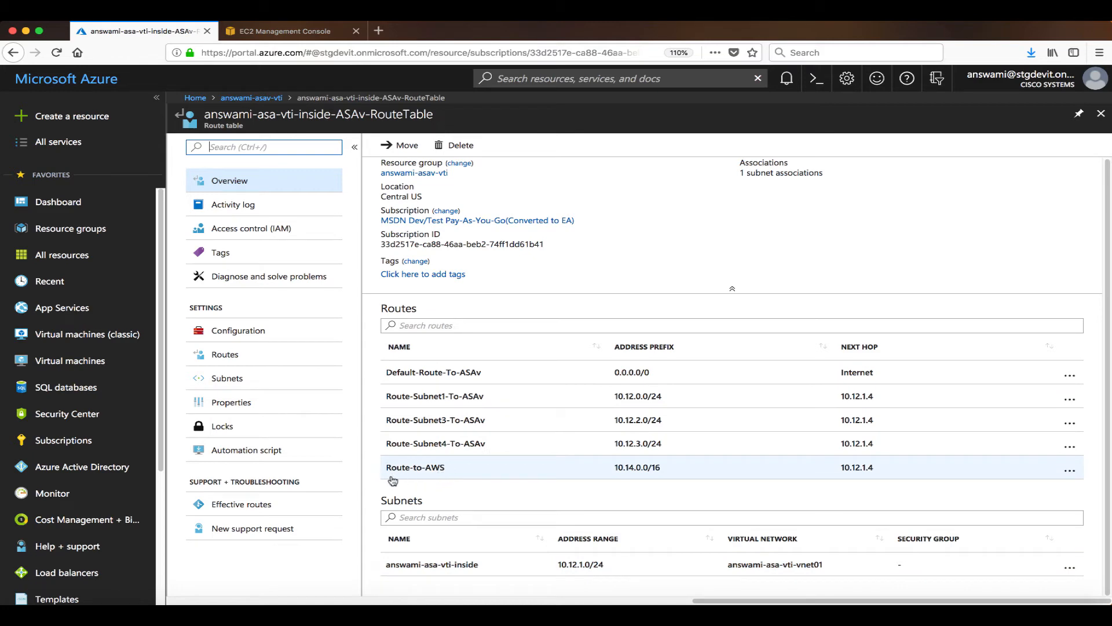
mouse_move(535, 488)
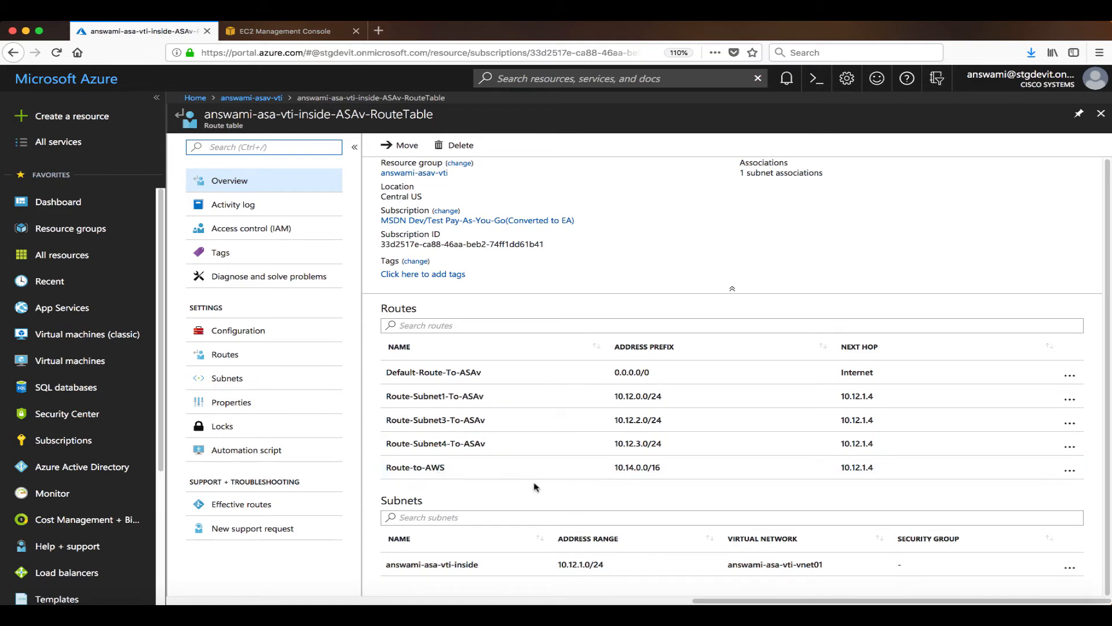
mouse_move(660, 482)
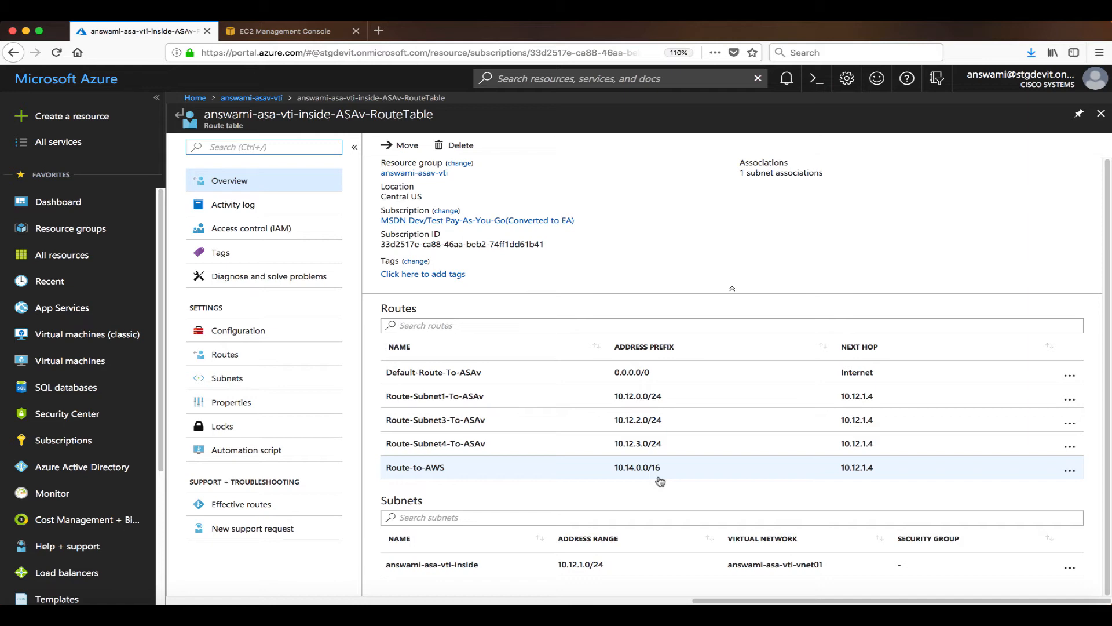
mouse_move(848, 477)
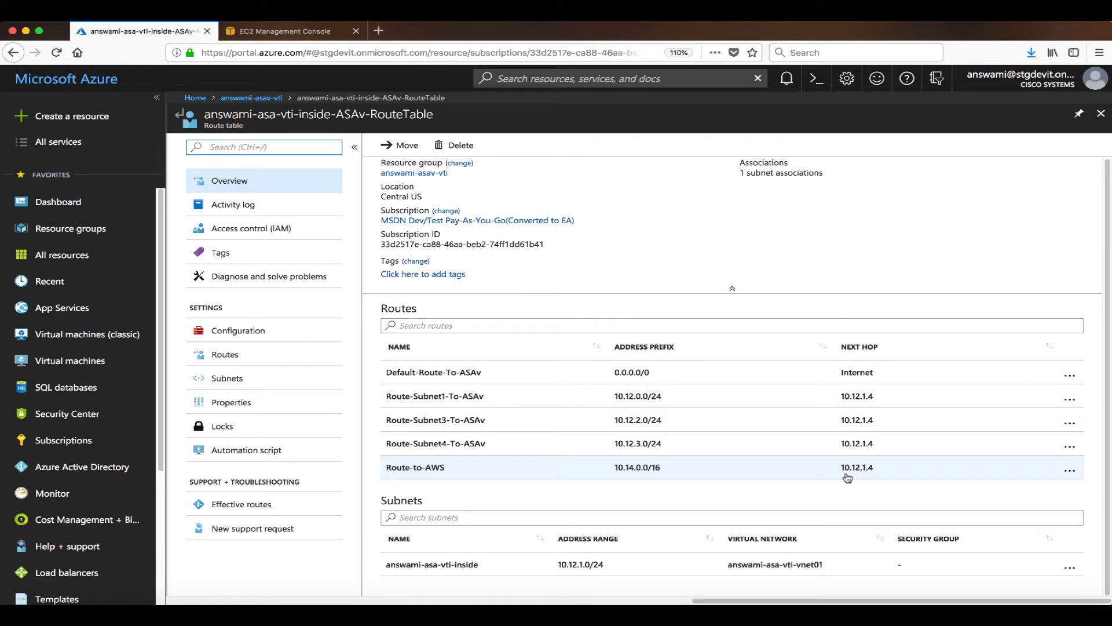
mouse_move(878, 476)
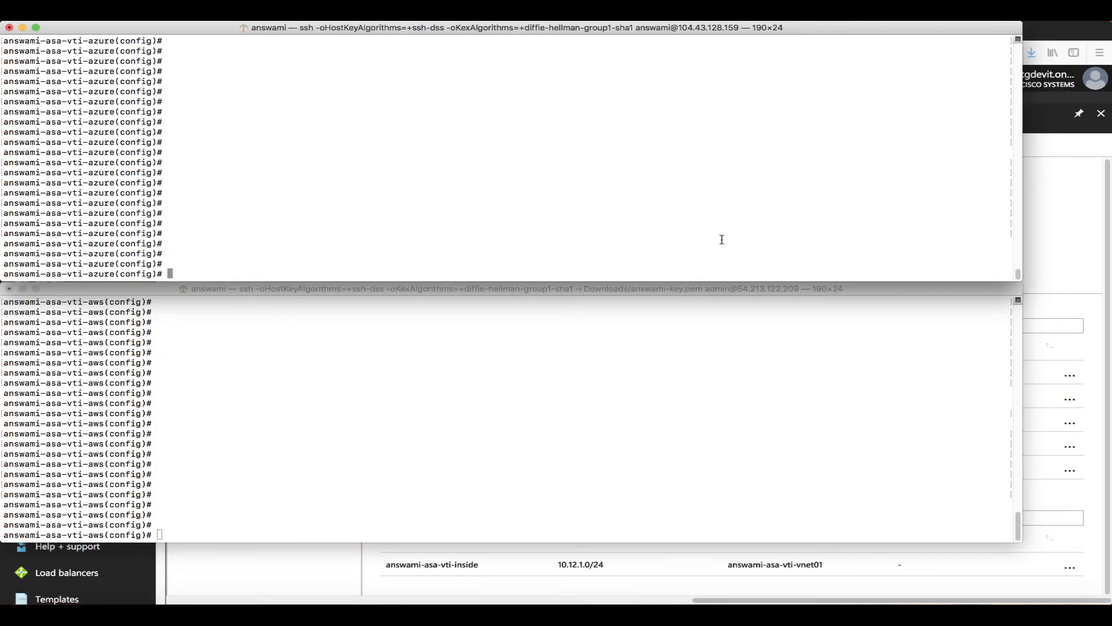
Show interface addresses on both ASAs, highlighting the AWS tunnel address 1.1.1.2
type("sh ip")
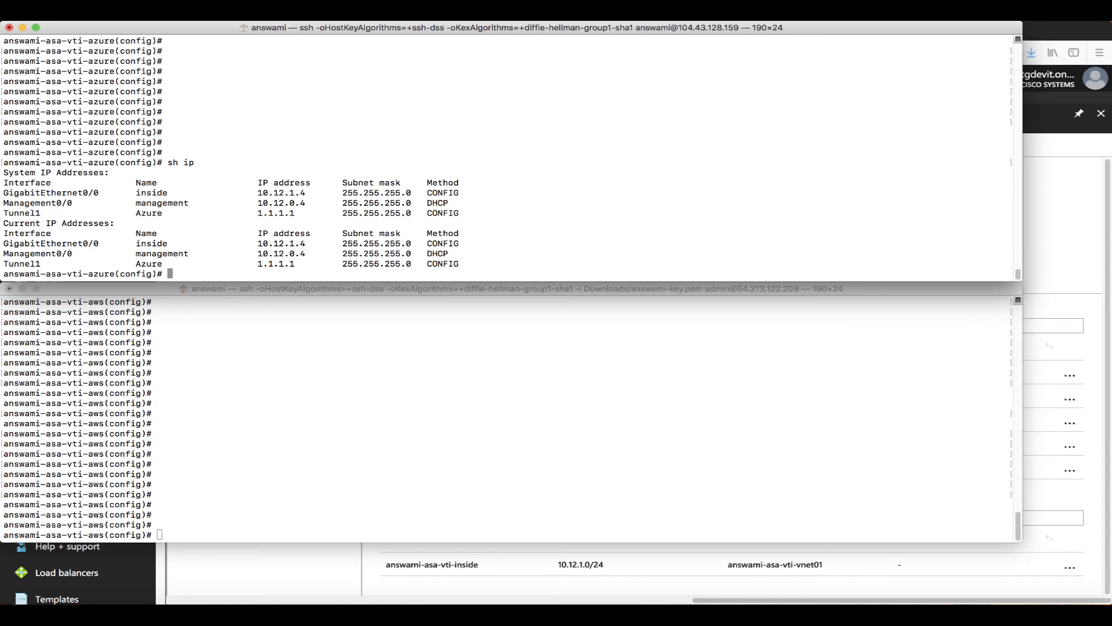
left_click(672, 391)
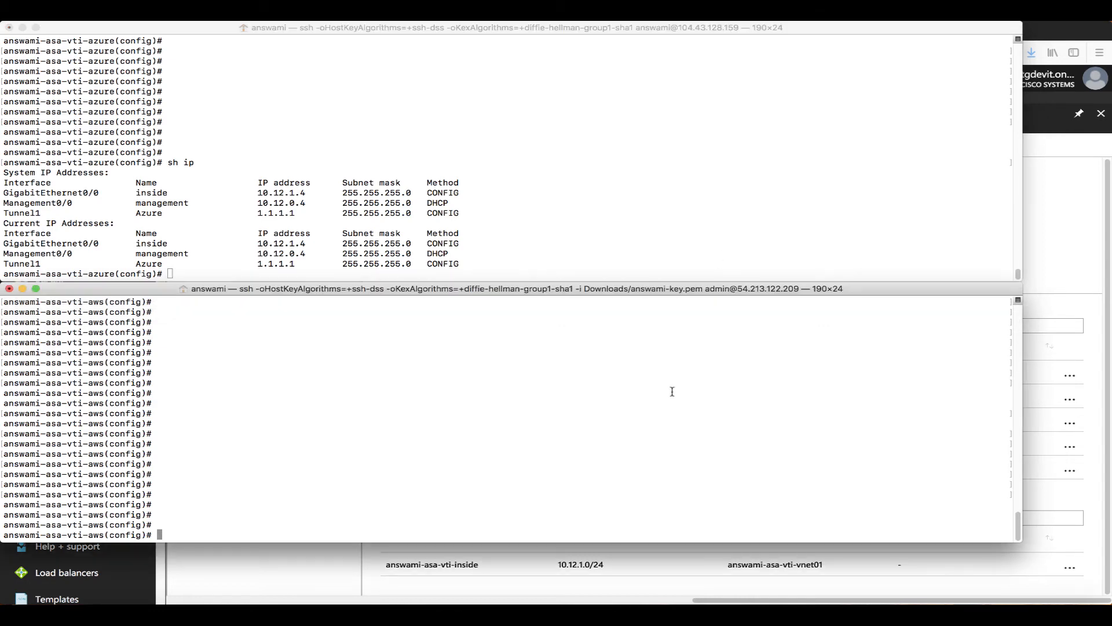
type("sh ip")
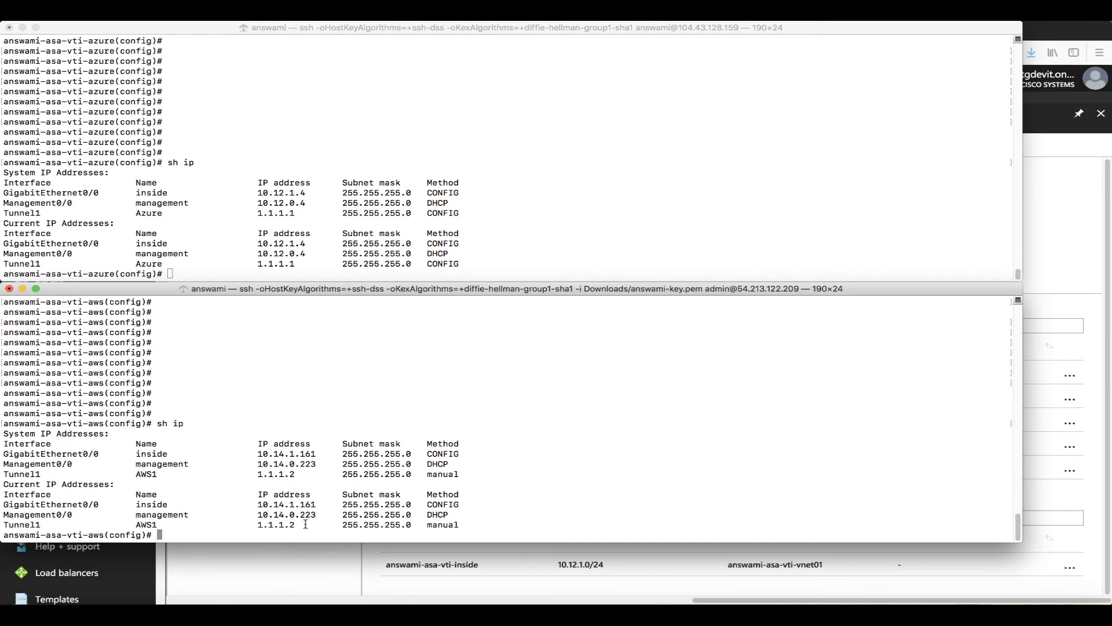
double_click(276, 523)
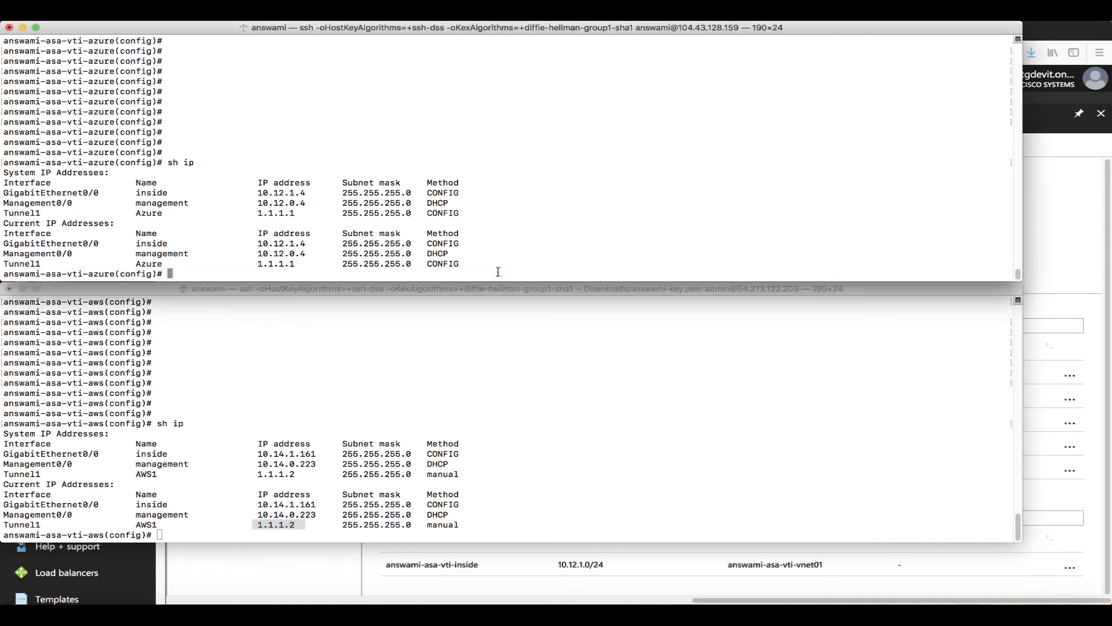
Show the AWS ASA's routing table and highlight the two BGP routes learned from Azure
type("sh route")
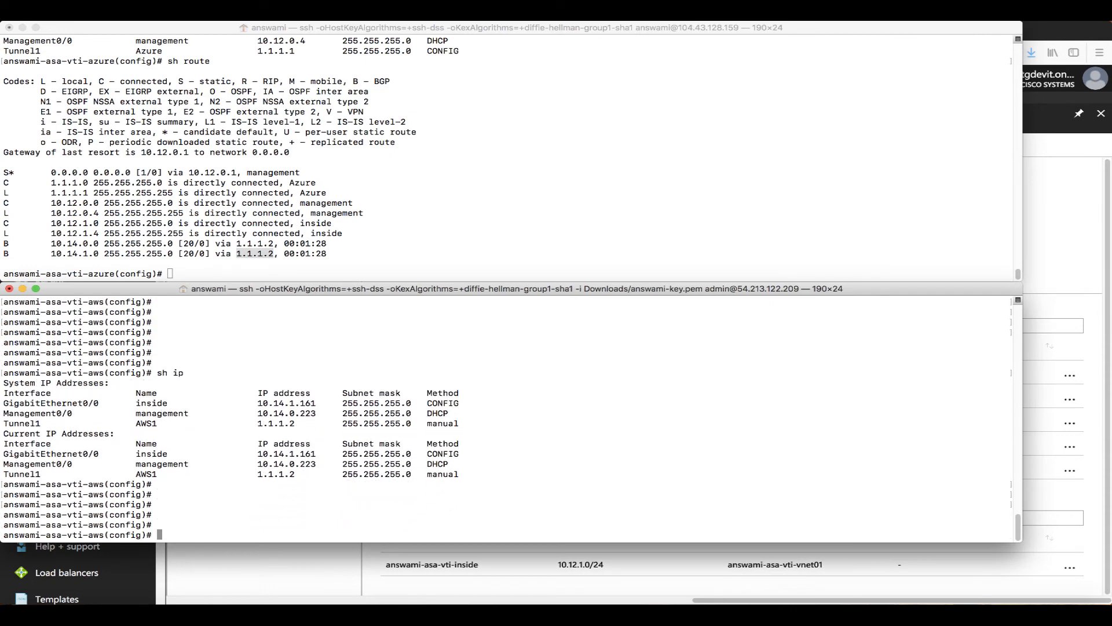
type("sh run")
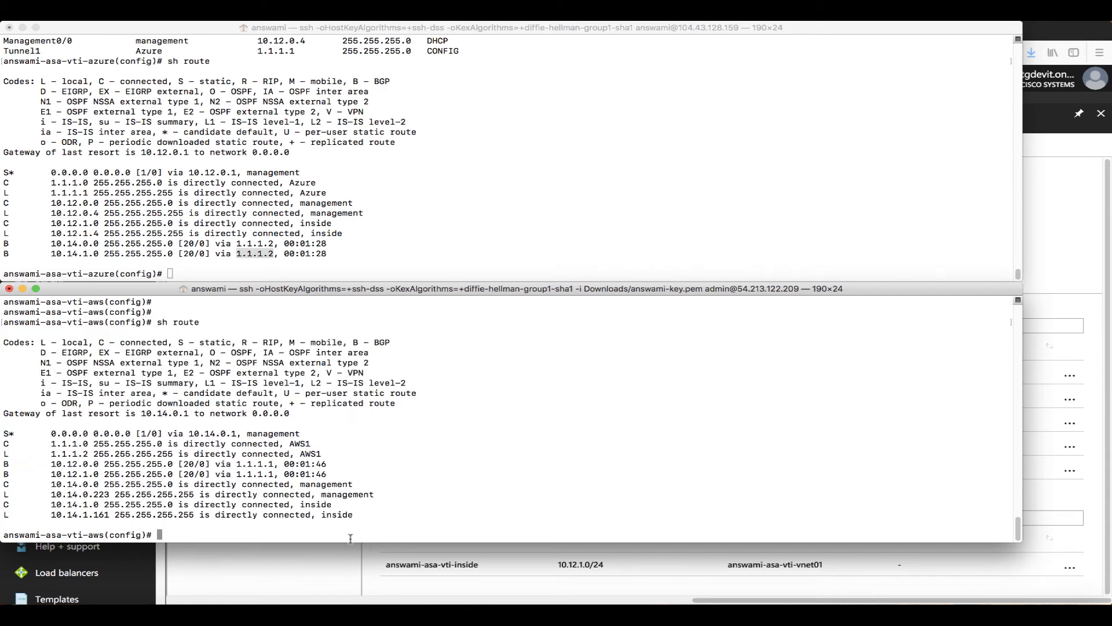
left_click_drag(68, 464, 135, 474)
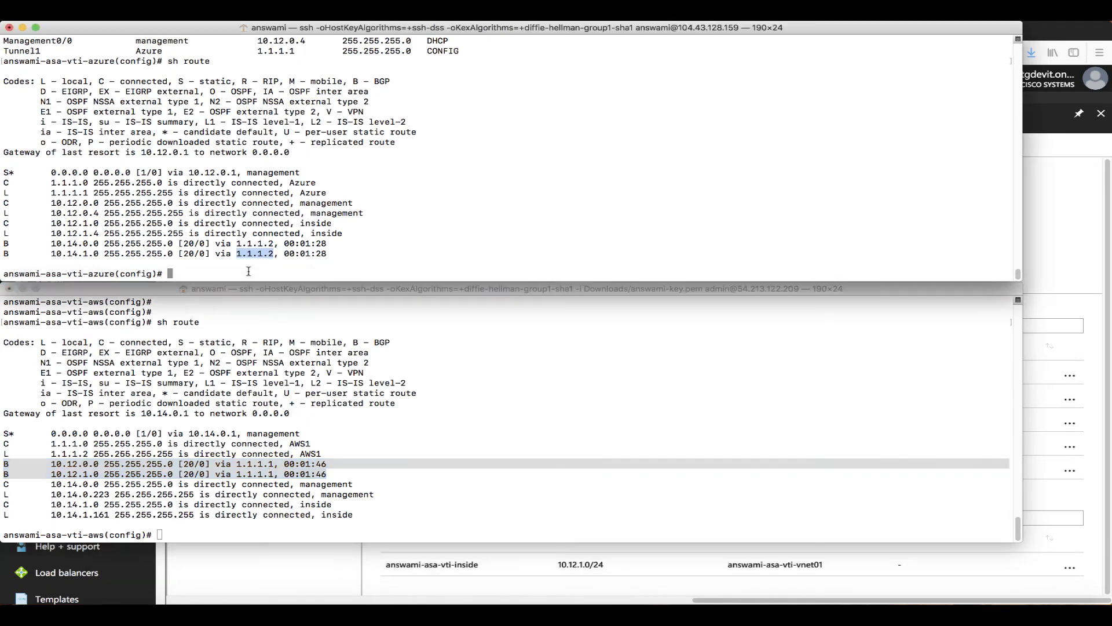
type("r")
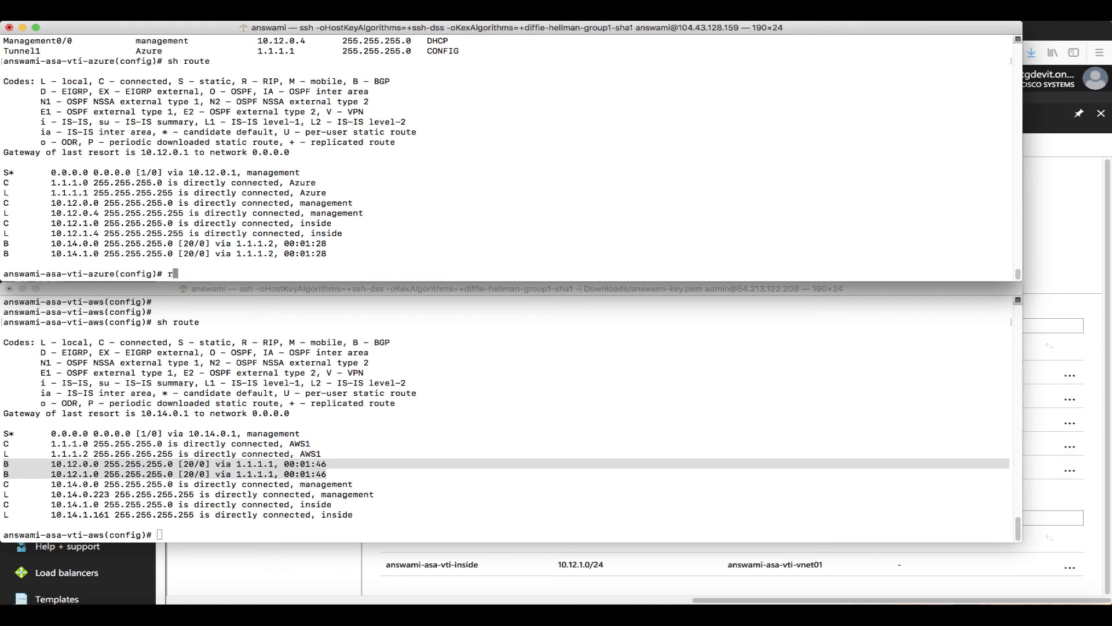
type("sh ip")
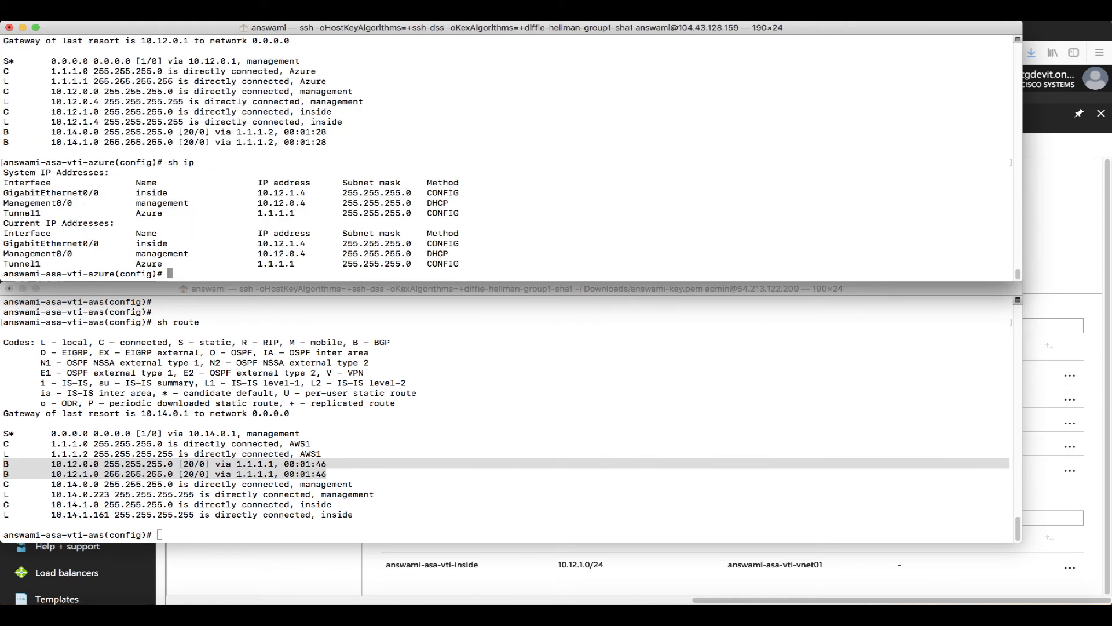
Add static route 'route inside 192.168.0.0 255.255.0.0 10.12.1.0' on the Azure ASA
double_click(280, 244)
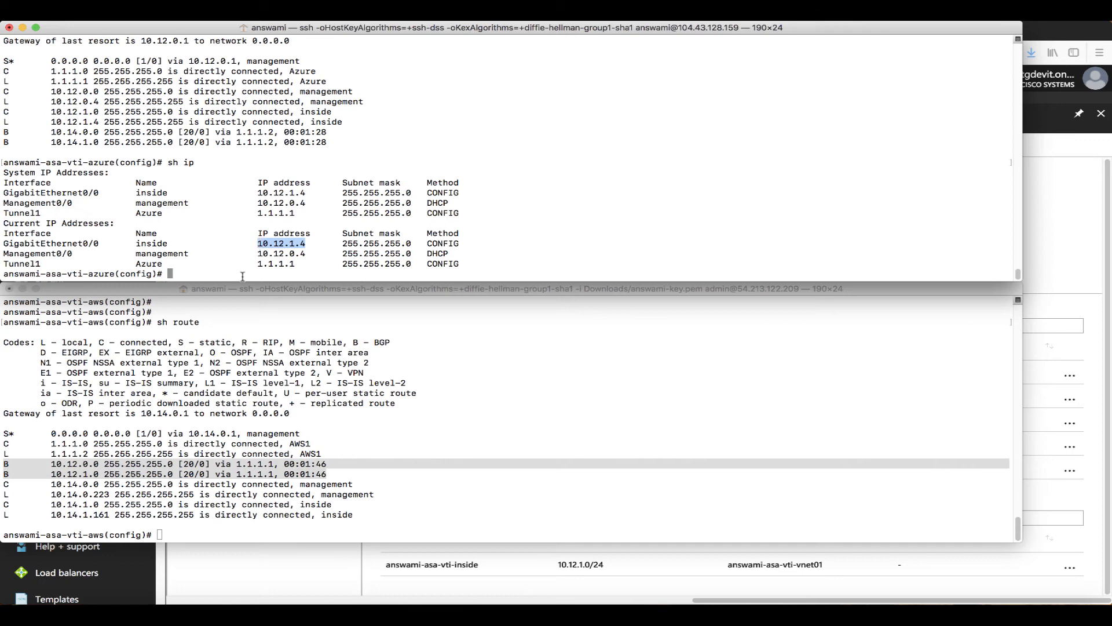
type("route")
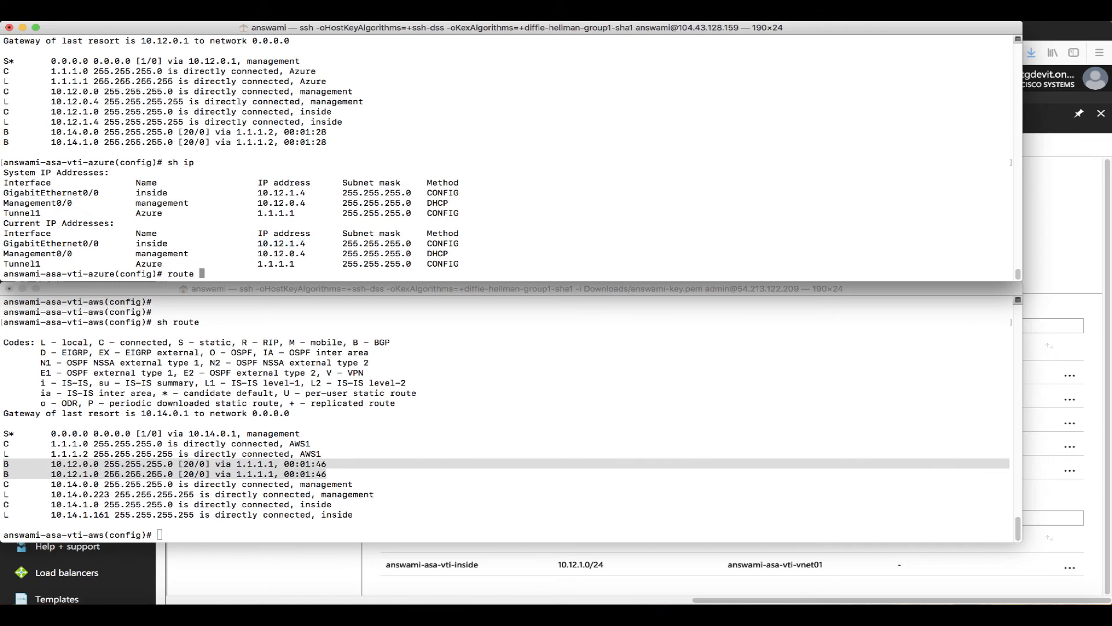
type("inside")
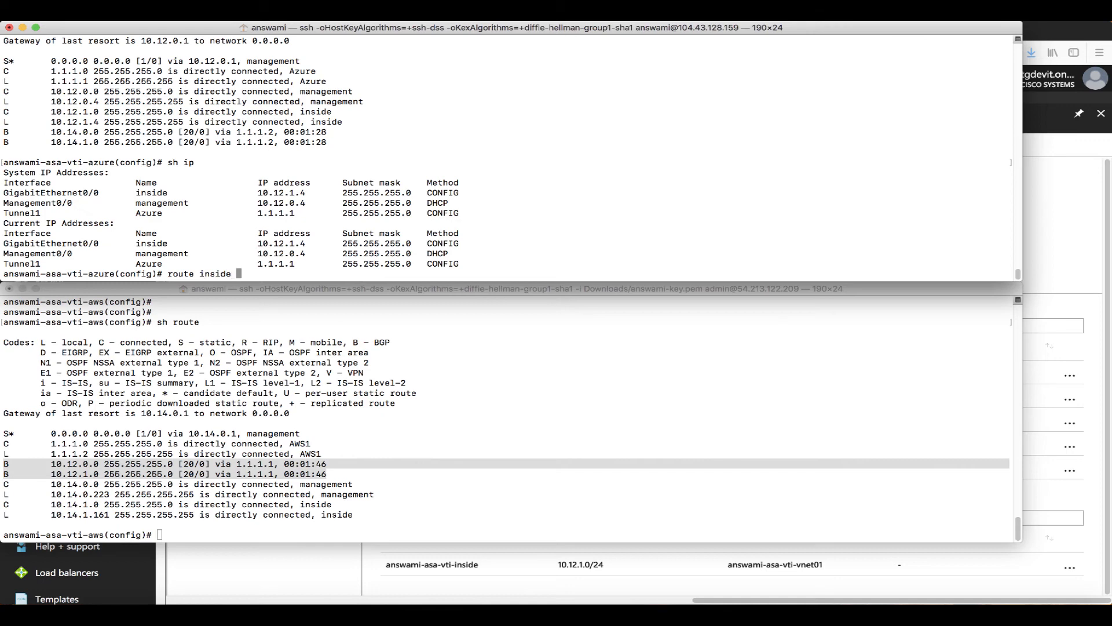
type("192.1")
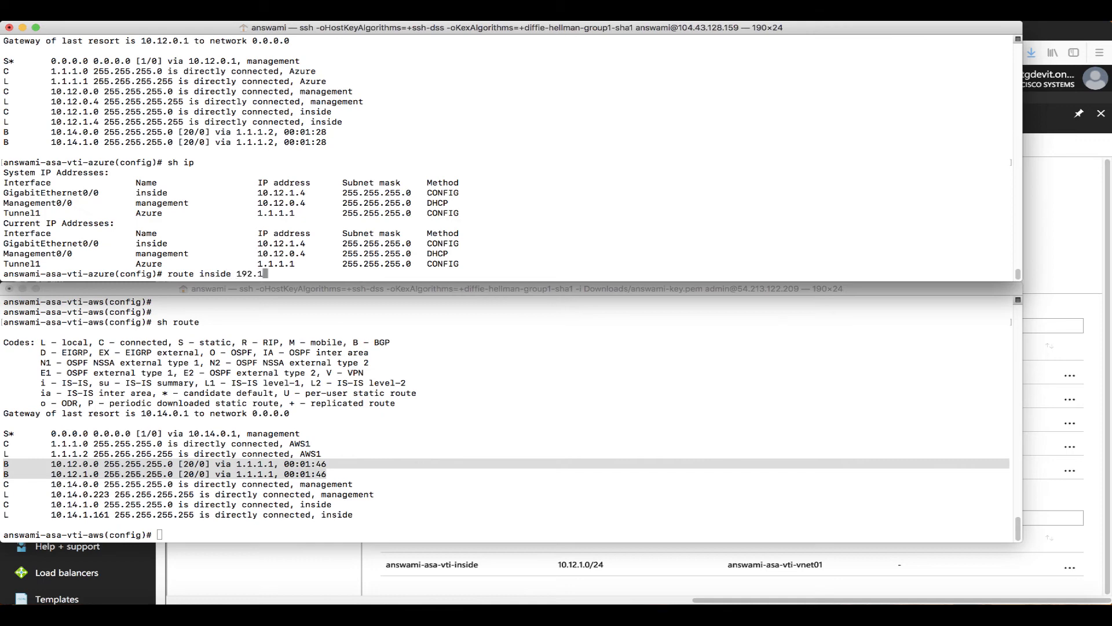
type("68.")
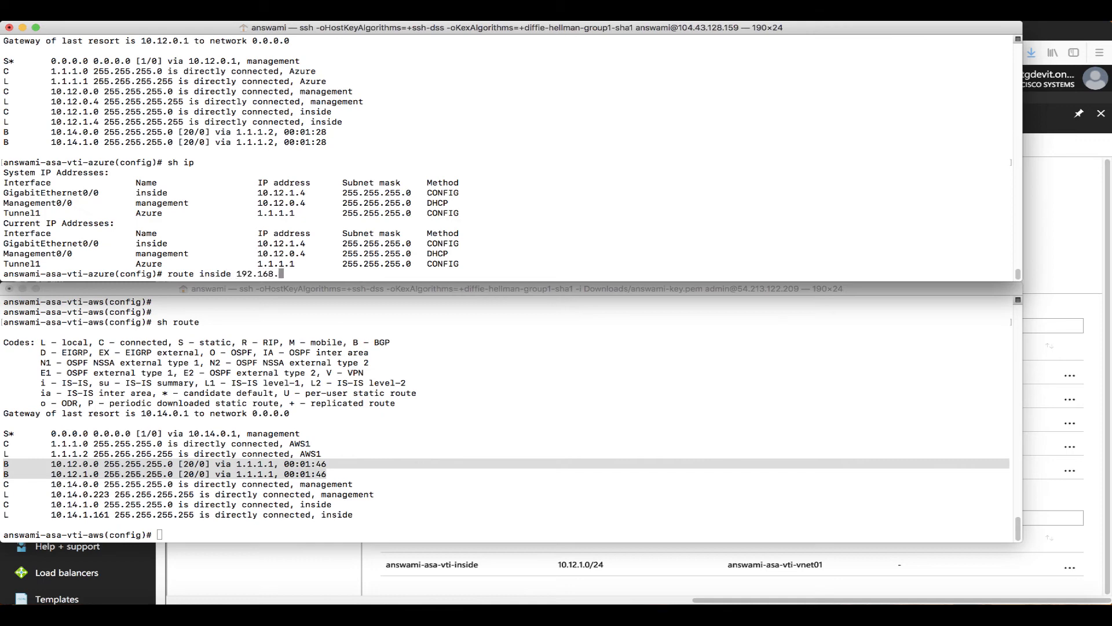
type("0.0")
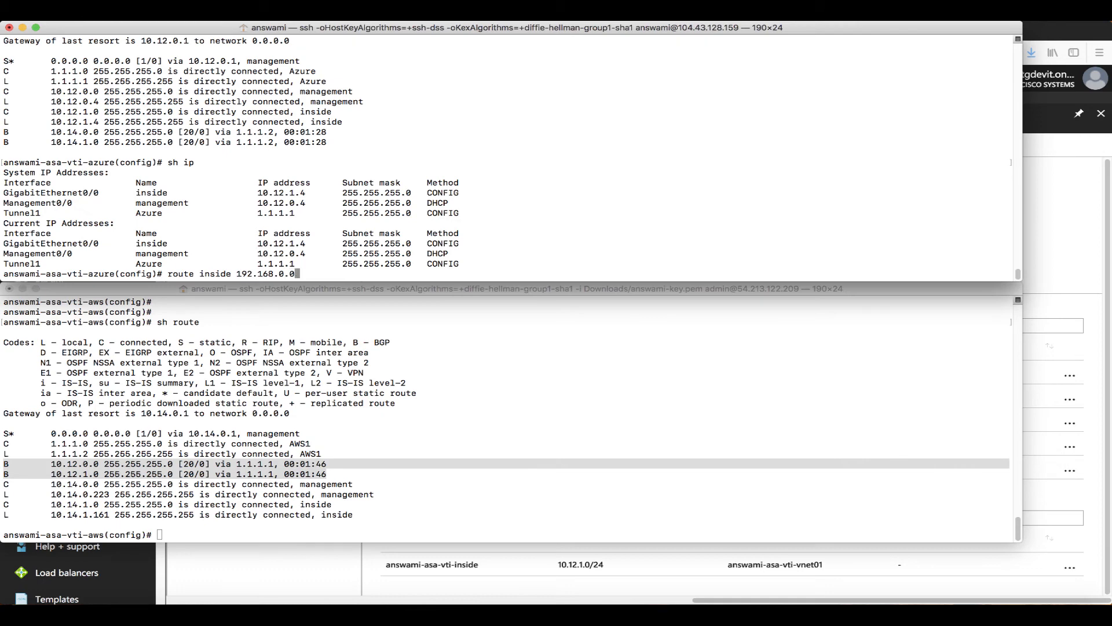
type("255.255.0.0")
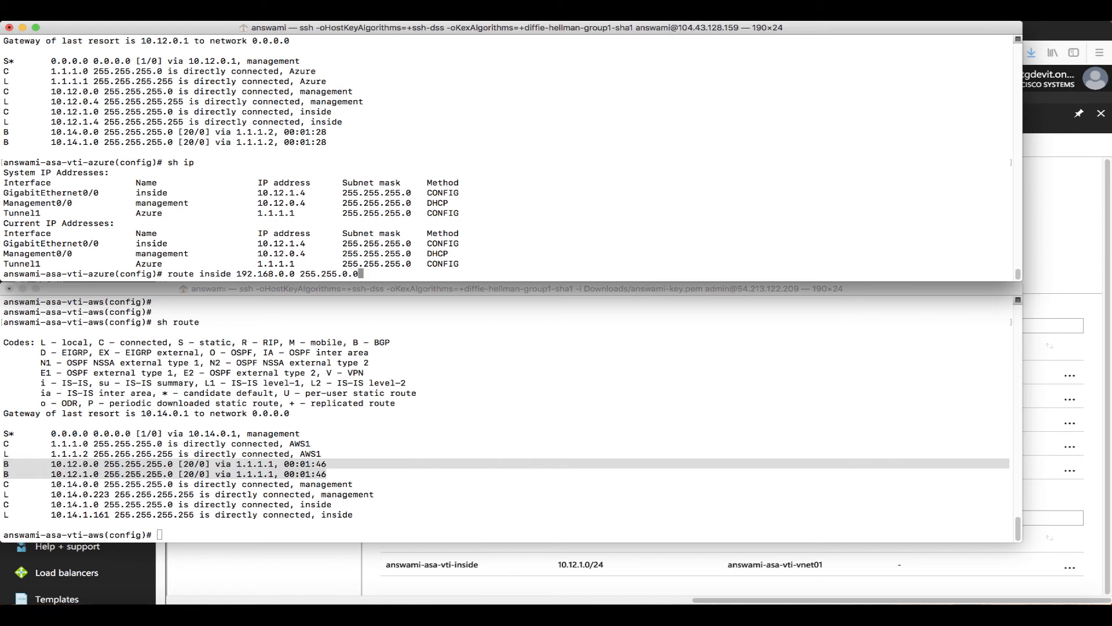
type("10.12.1")
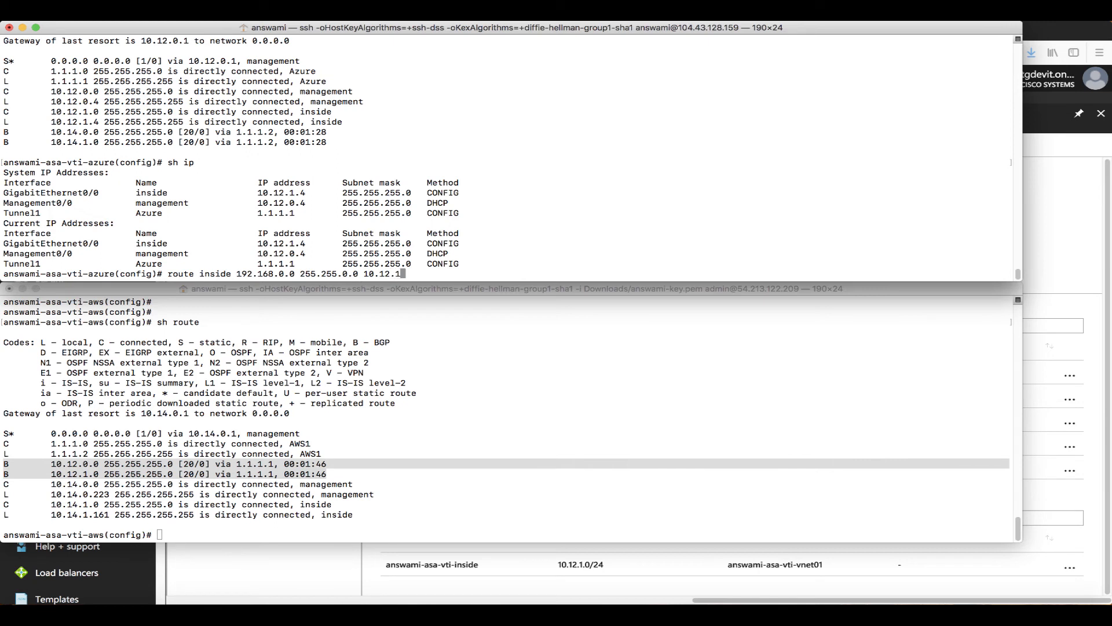
type("0")
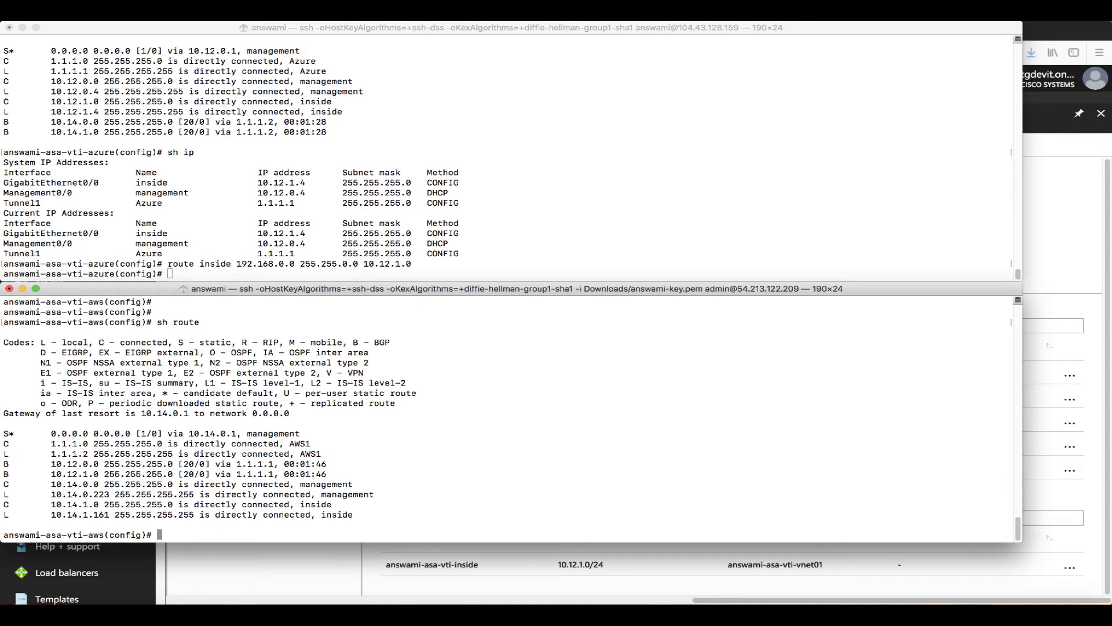
Confirm the AWS ASA learned 192.168.0.0/16 via 1.1.1.1 over BGP
type("sh route")
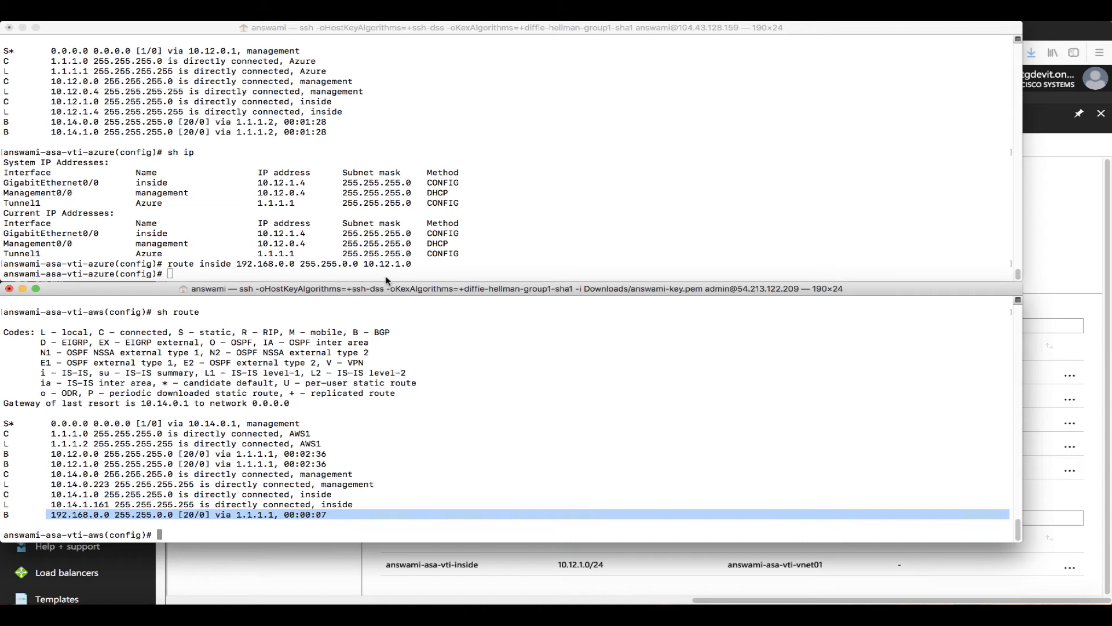
type("sh")
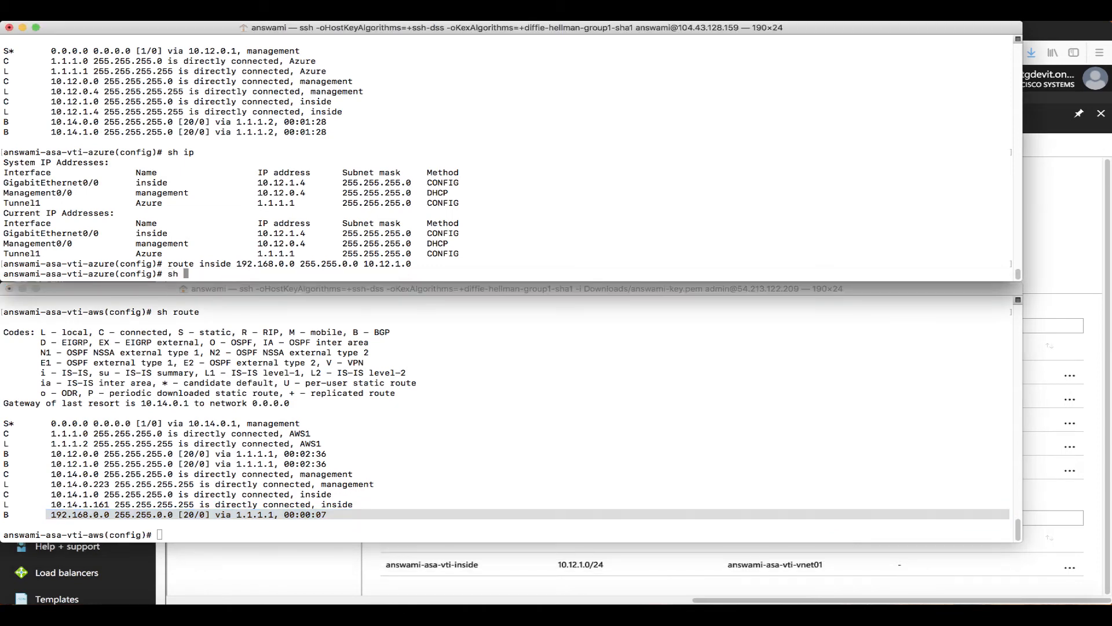
type("cry is")
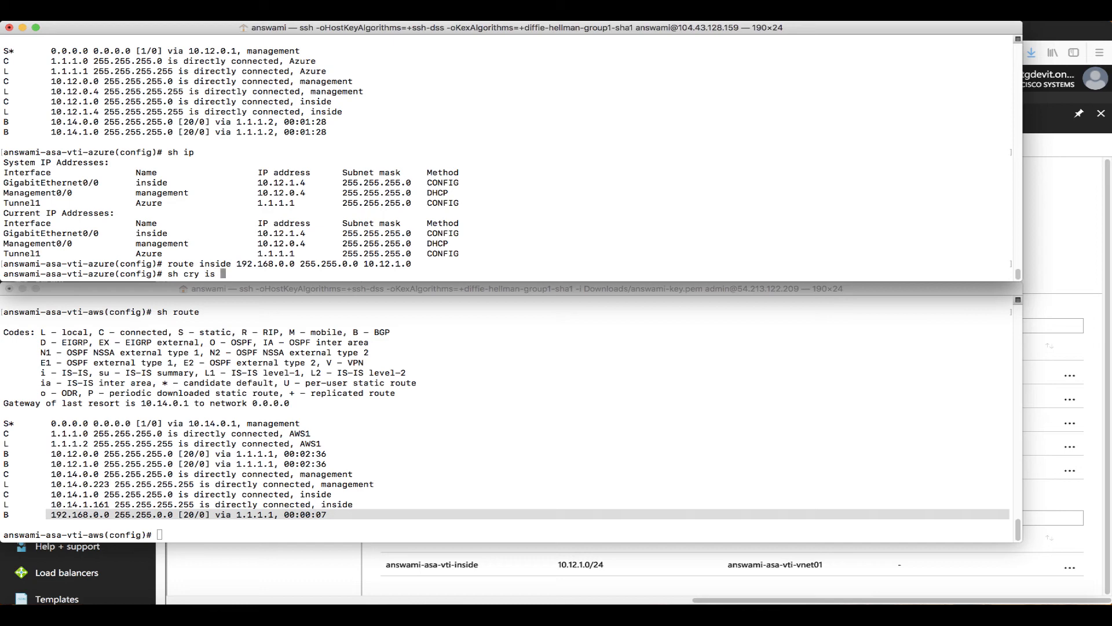
Show the Azure ASA's IKE SAs and IPsec counters (16 encapsulated, 17 decapsulated)
key("enter")
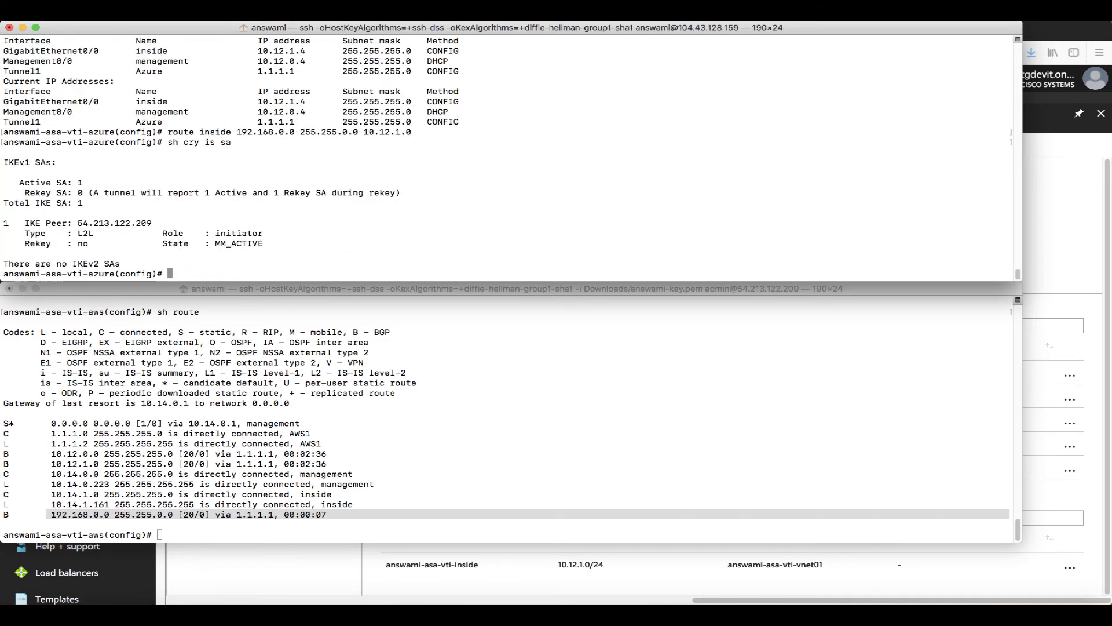
type("sh c")
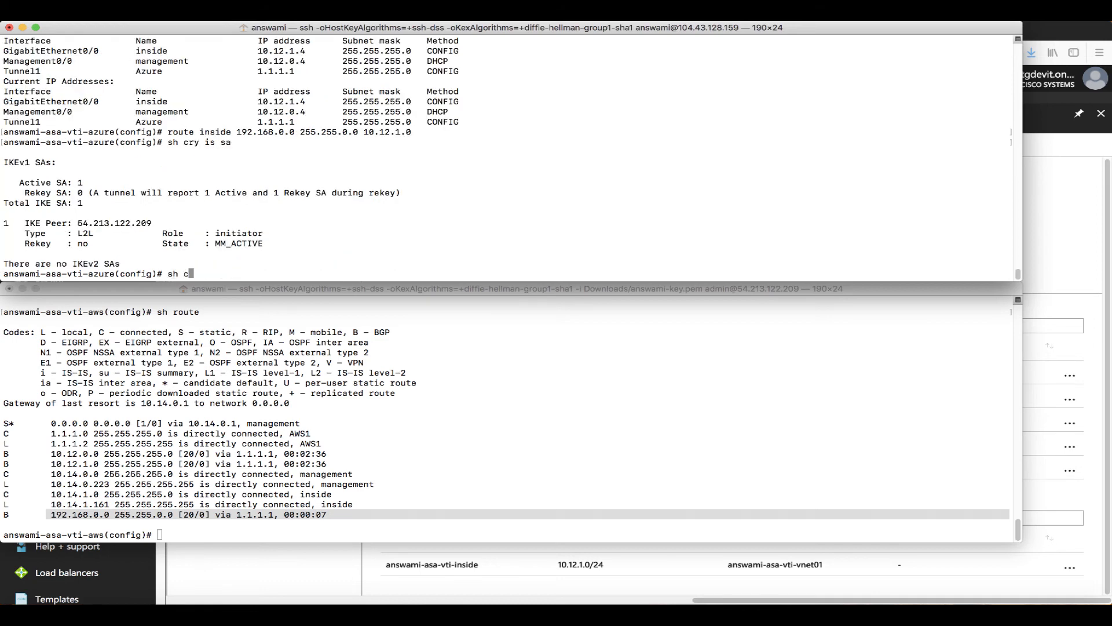
type("ry ipse")
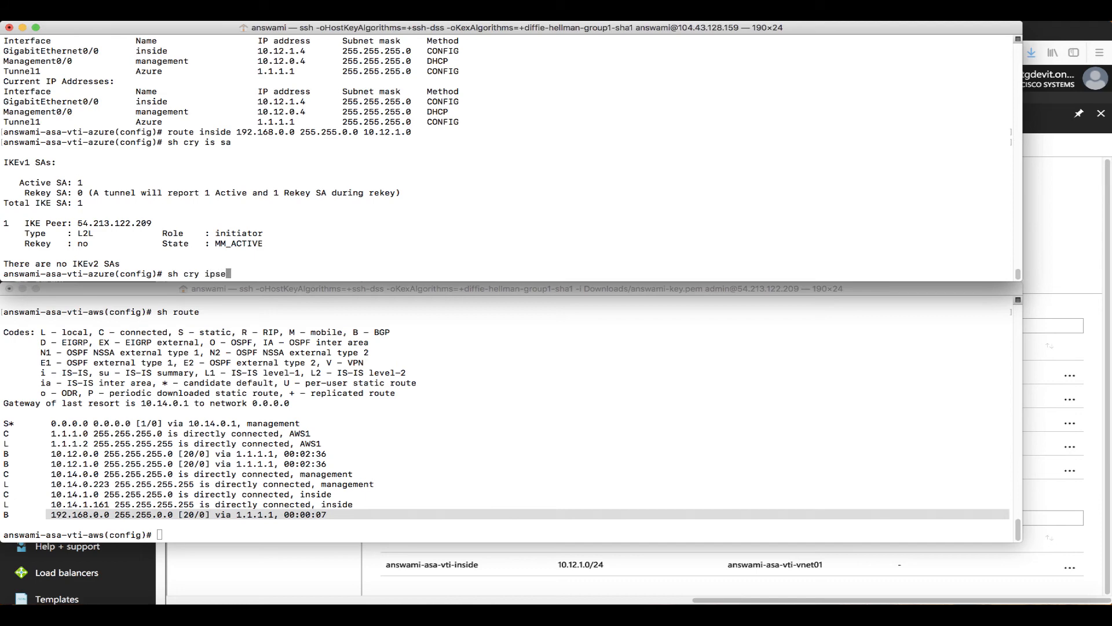
key("enter")
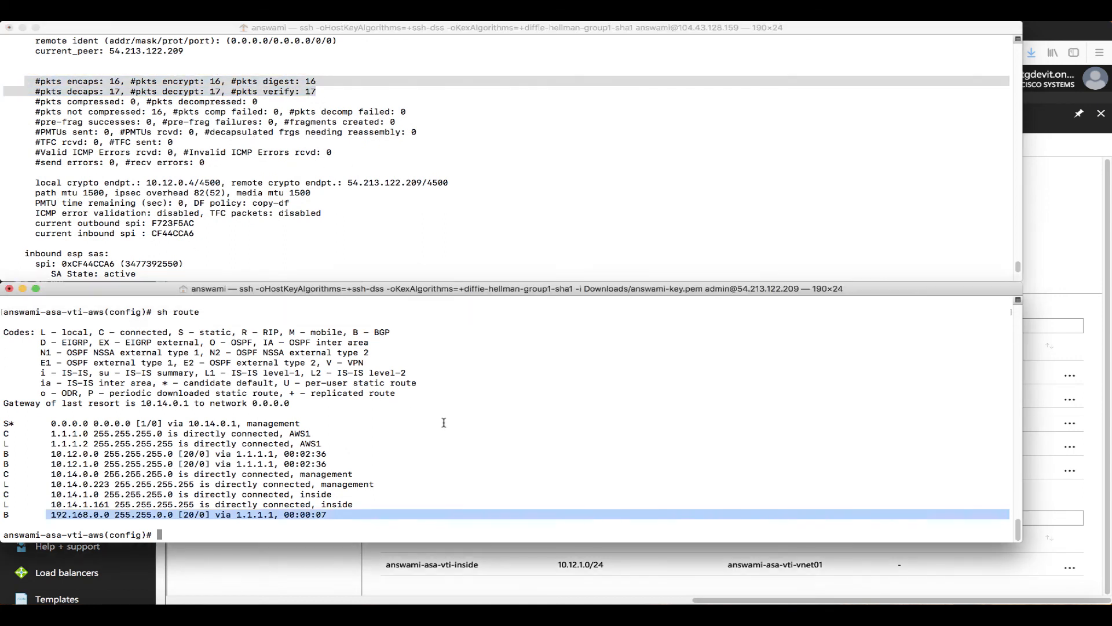
Show the AWS ASA's MM_ACTIVE IKEv1 SA and IPsec security associations
type("sh")
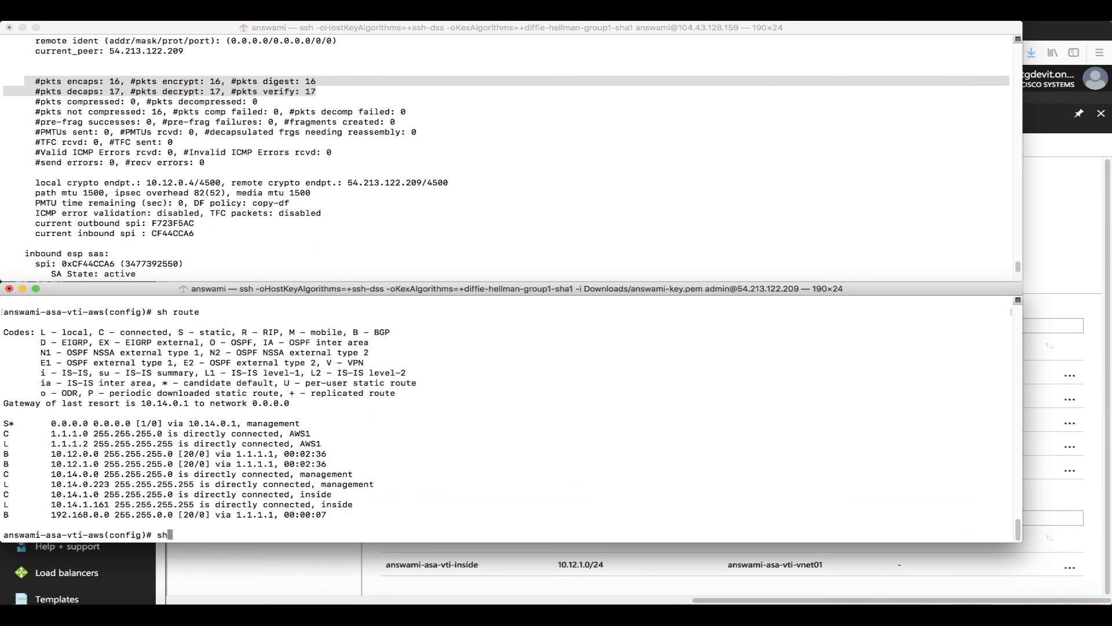
type("cy")
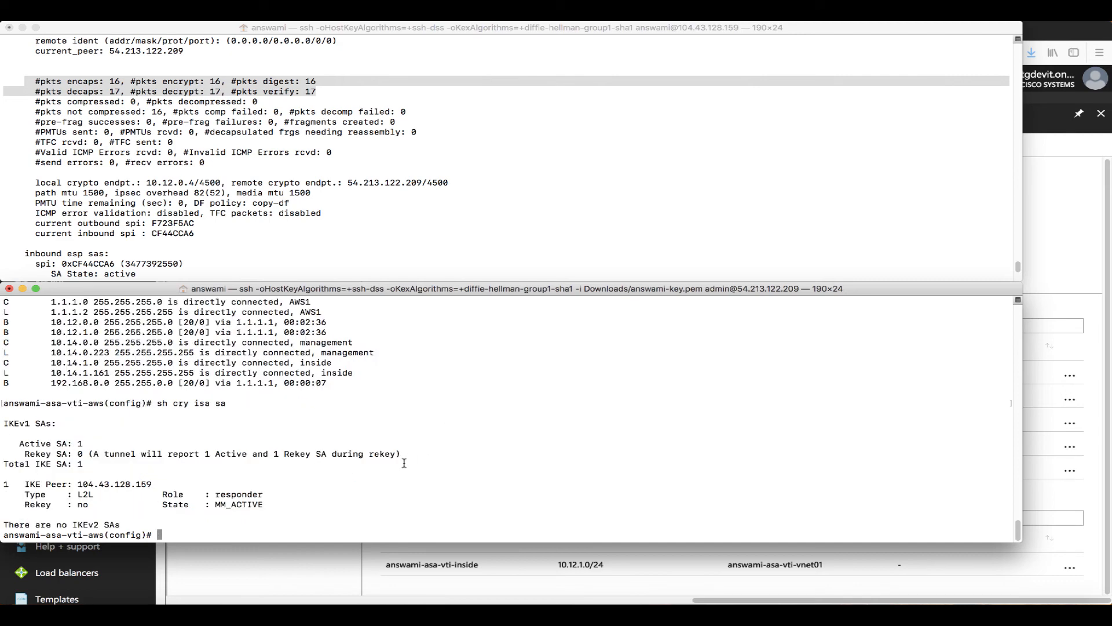
type("sh cry")
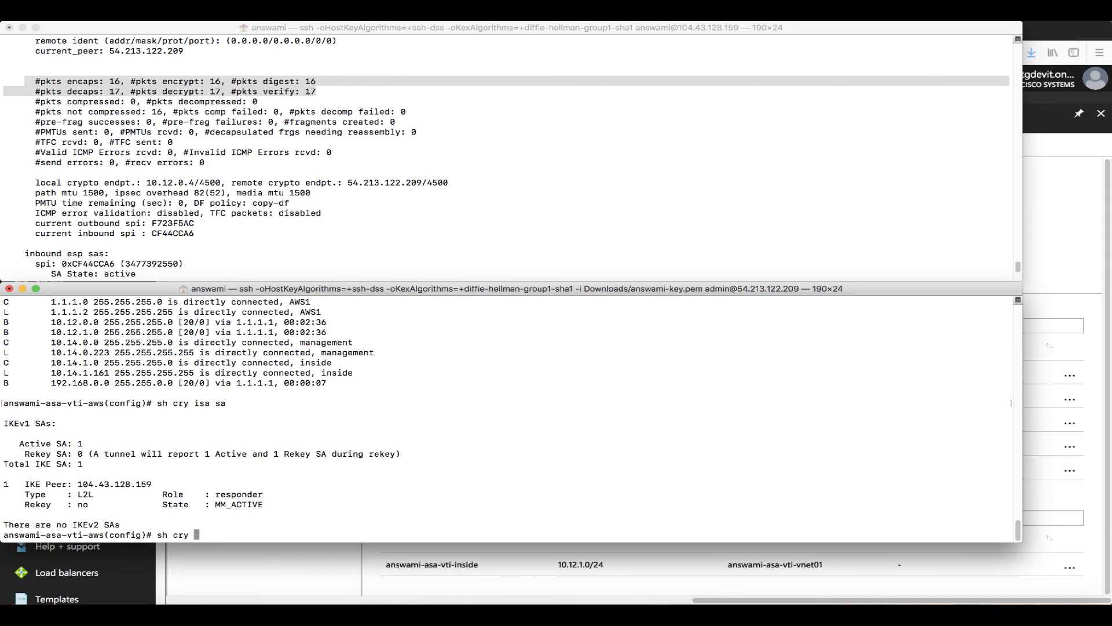
type("ipsec")
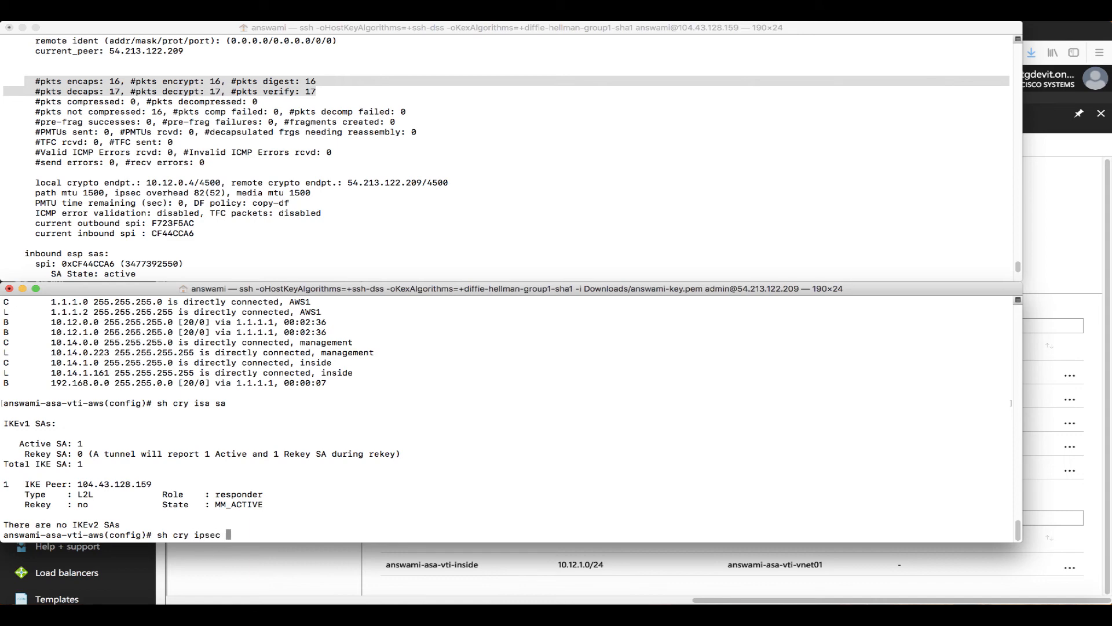
key("Return")
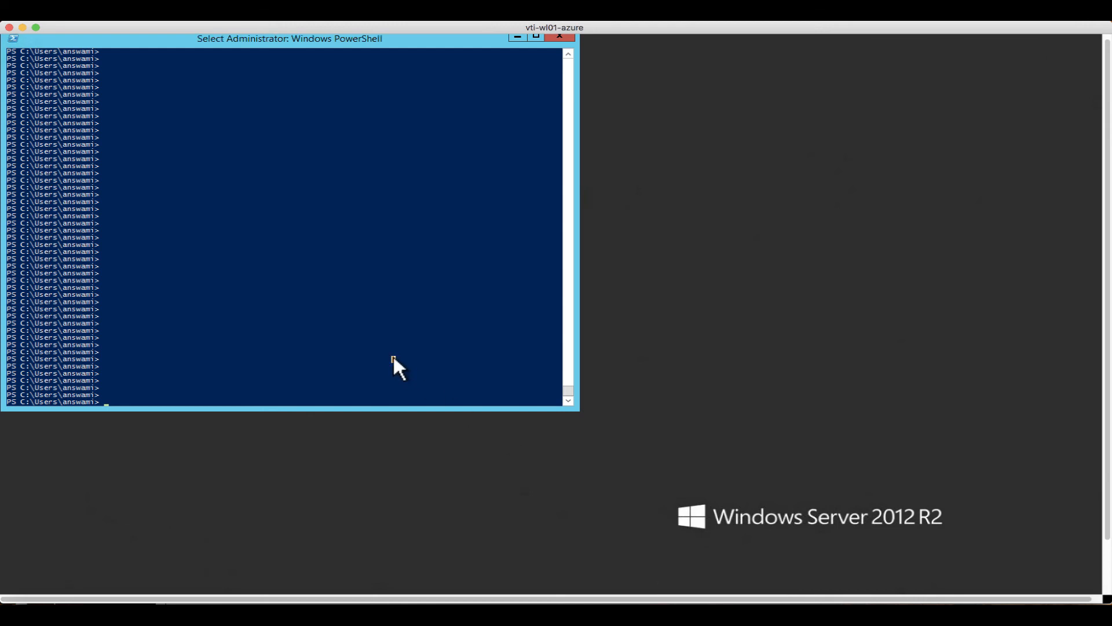
Run ipconfig (10.12.1.6) and ping 10.14.1.5 with four replies, 0% loss
type("ipc")
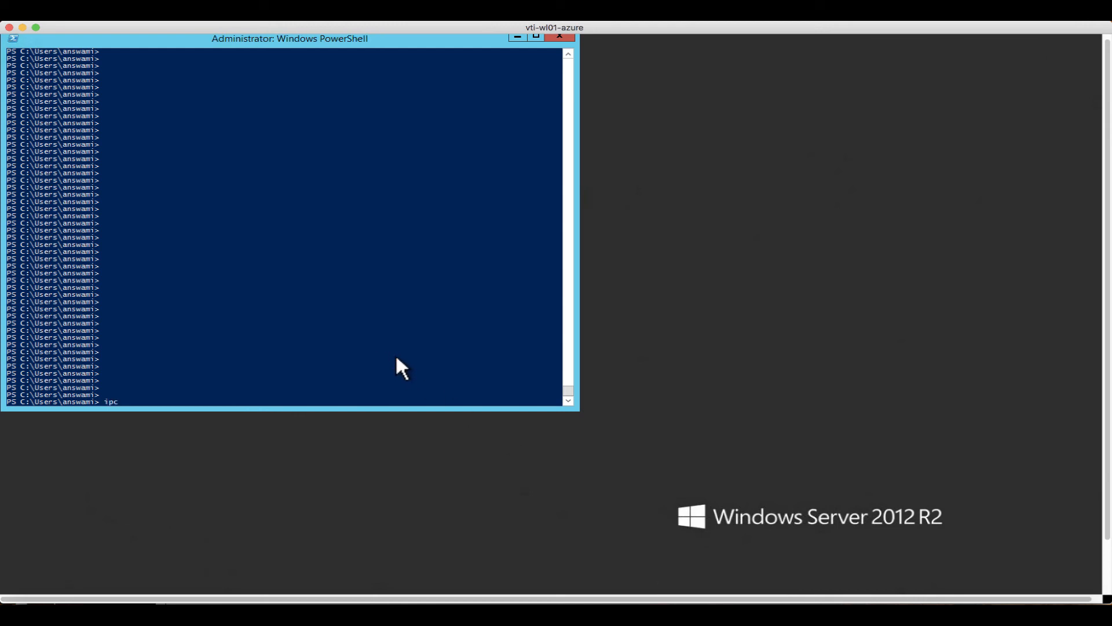
type("onfig")
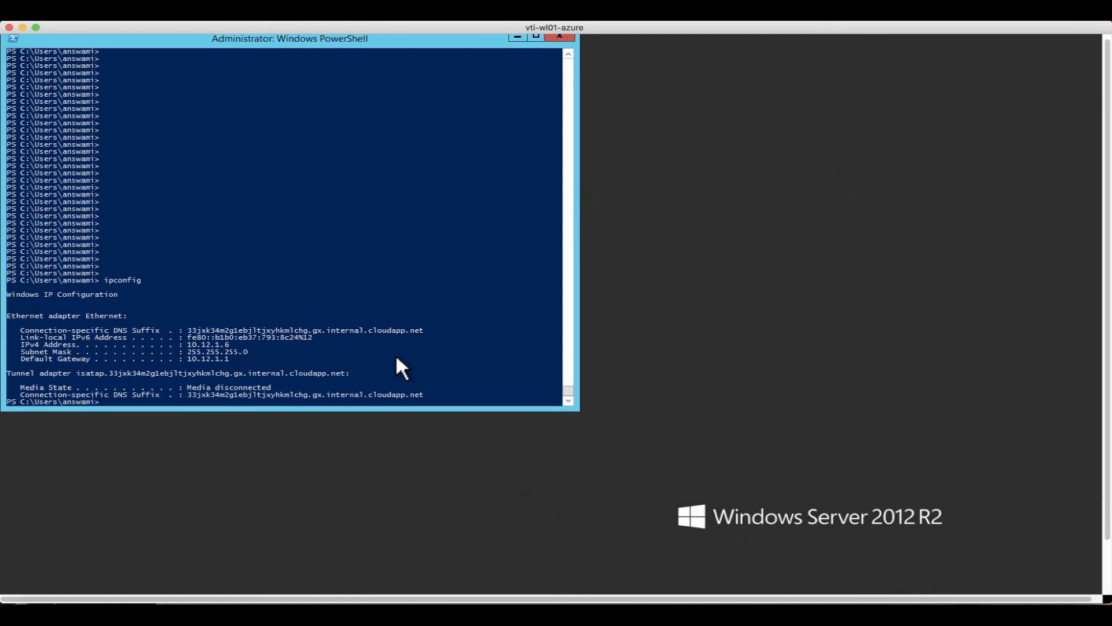
type("ping")
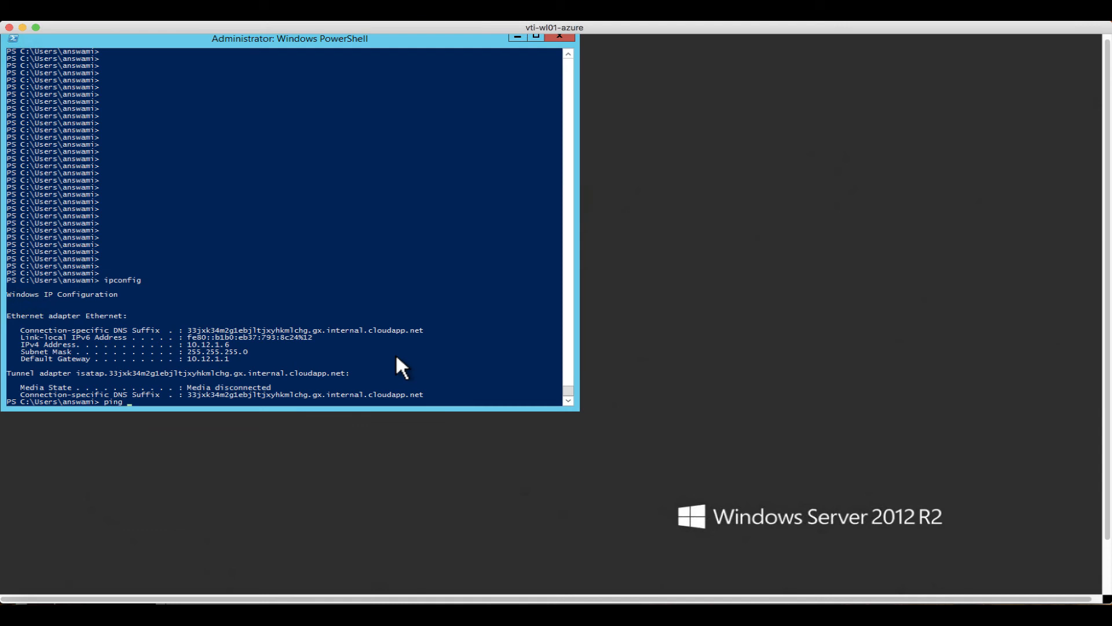
type("10.14")
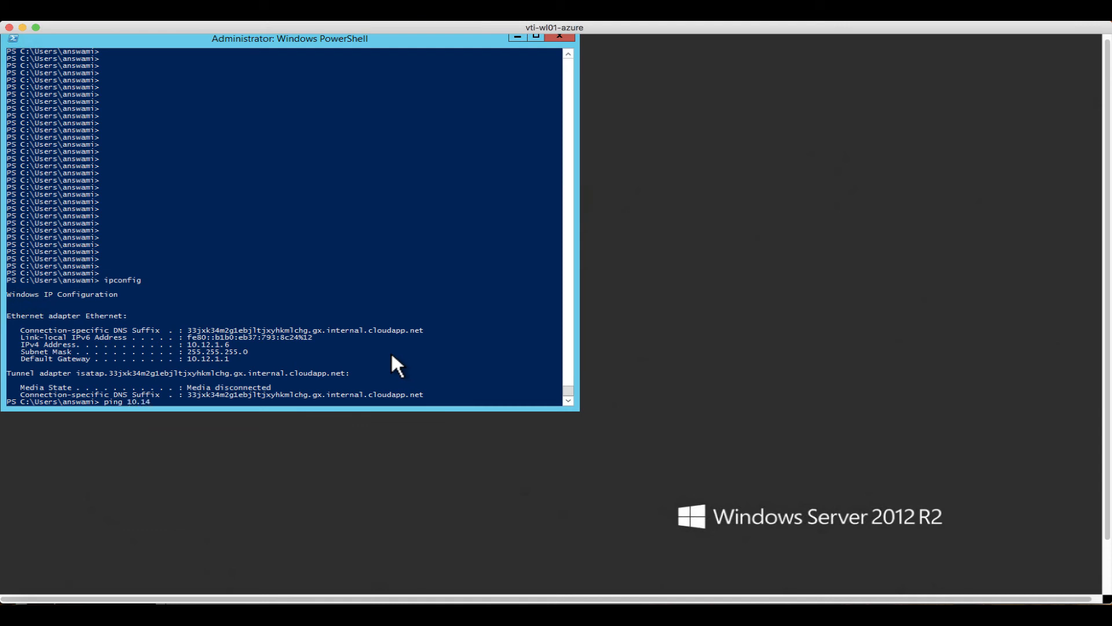
type(".1.5")
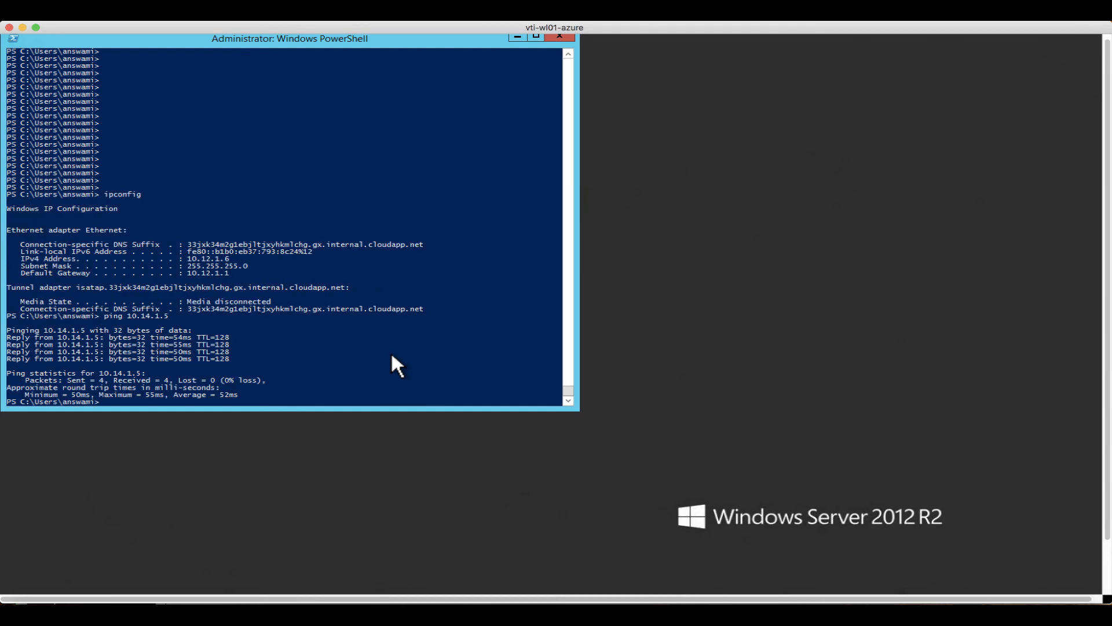
type("ping 10.14.1.5")
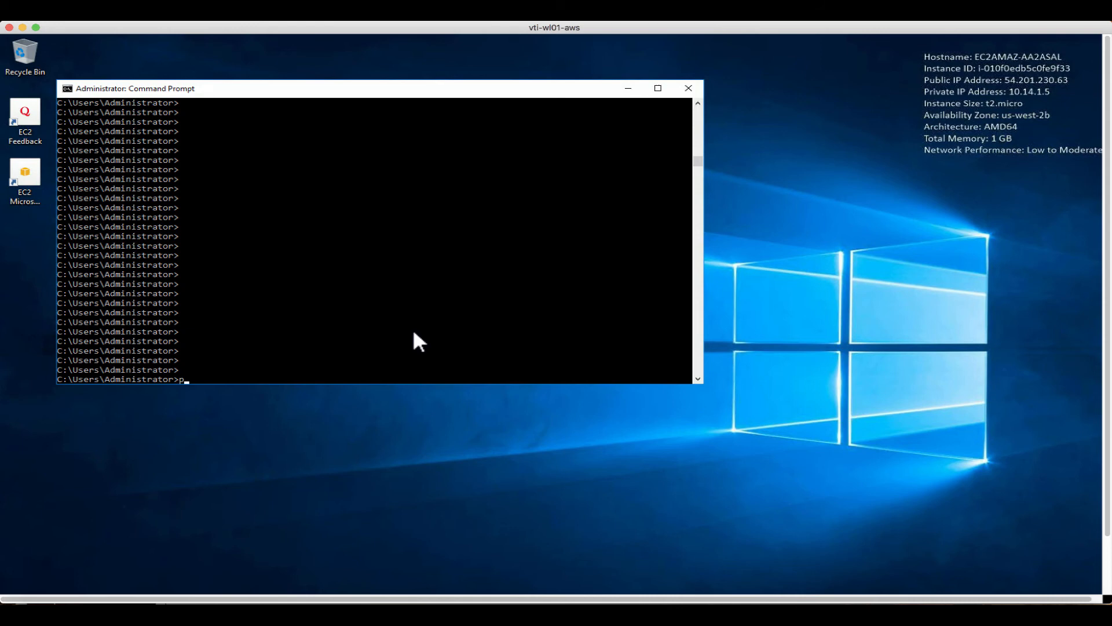
Start a continuous ping from the AWS server to the Azure host 10.12.1.5 with 'ping 10.12.1.5 -t'
type("ing 10.")
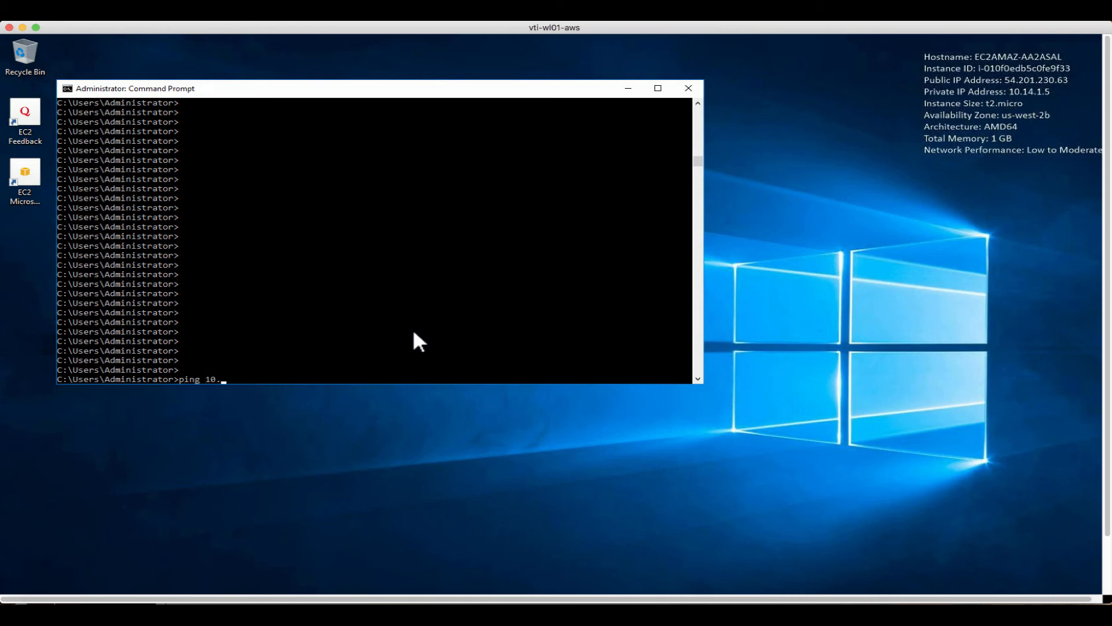
type("12.1")
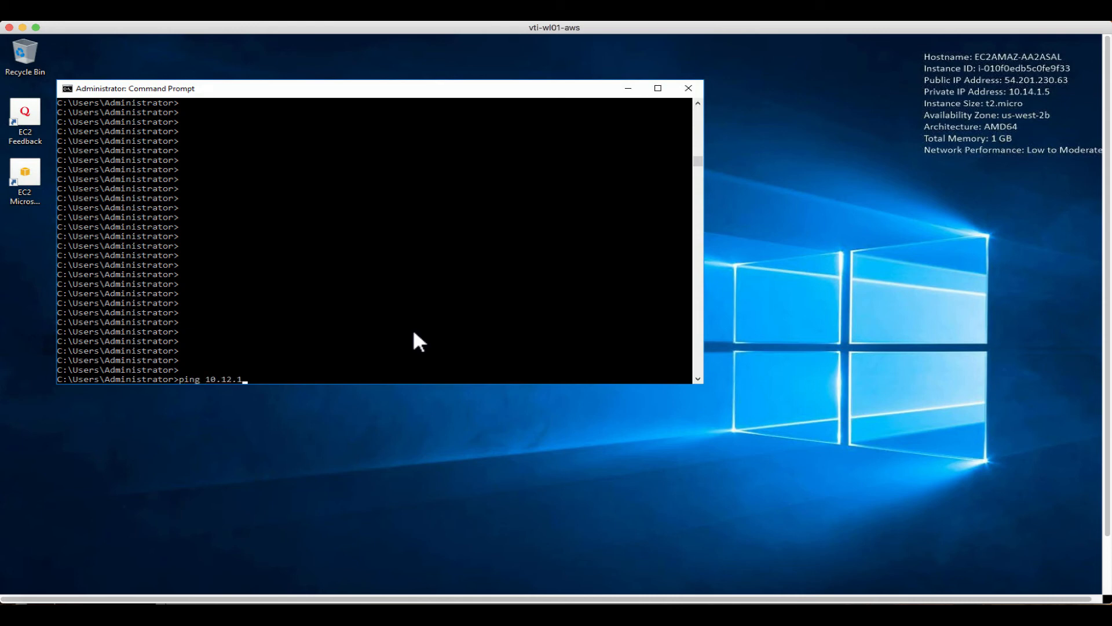
type(".5")
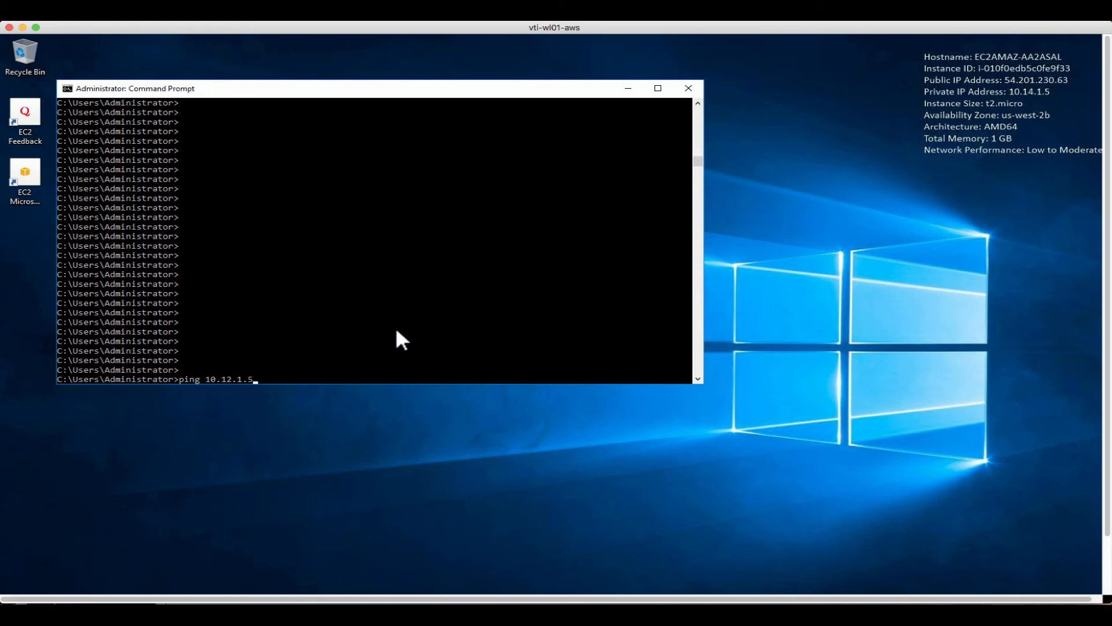
type("-t")
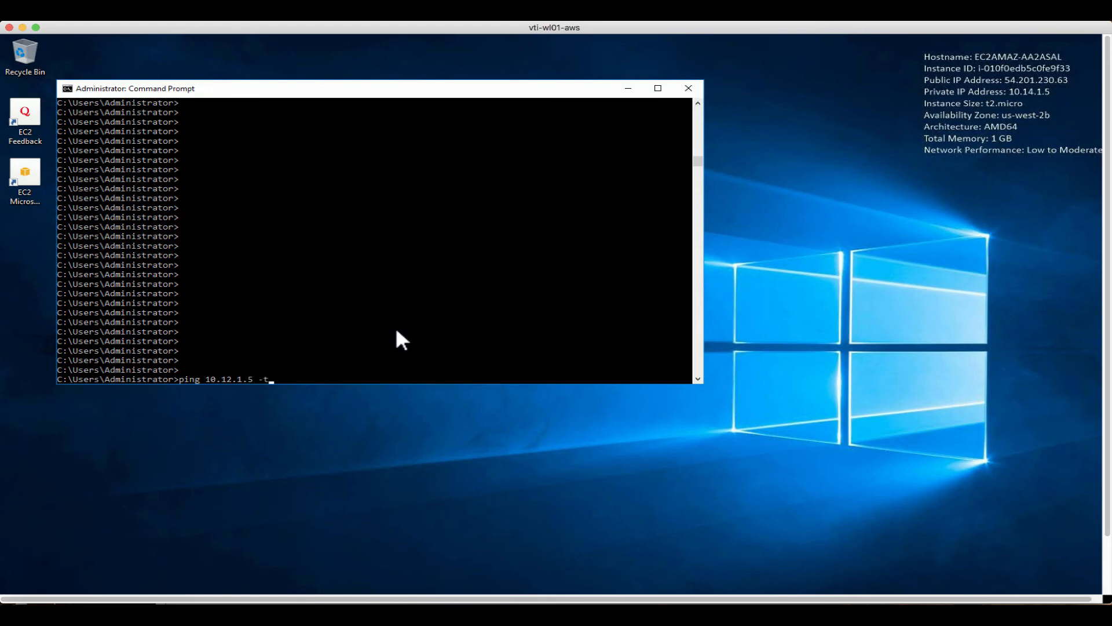
key("backspace")
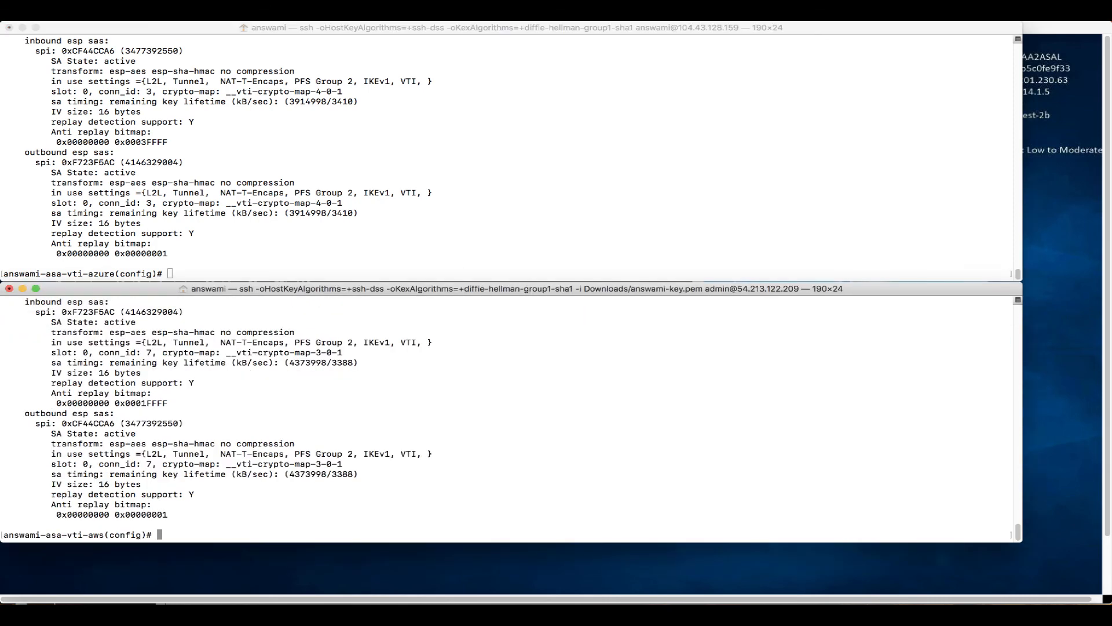
Enable 'debug icmp trace' on the AWS ASA and begin entering 'sh cry ipsec sa'
type("debug icmp")
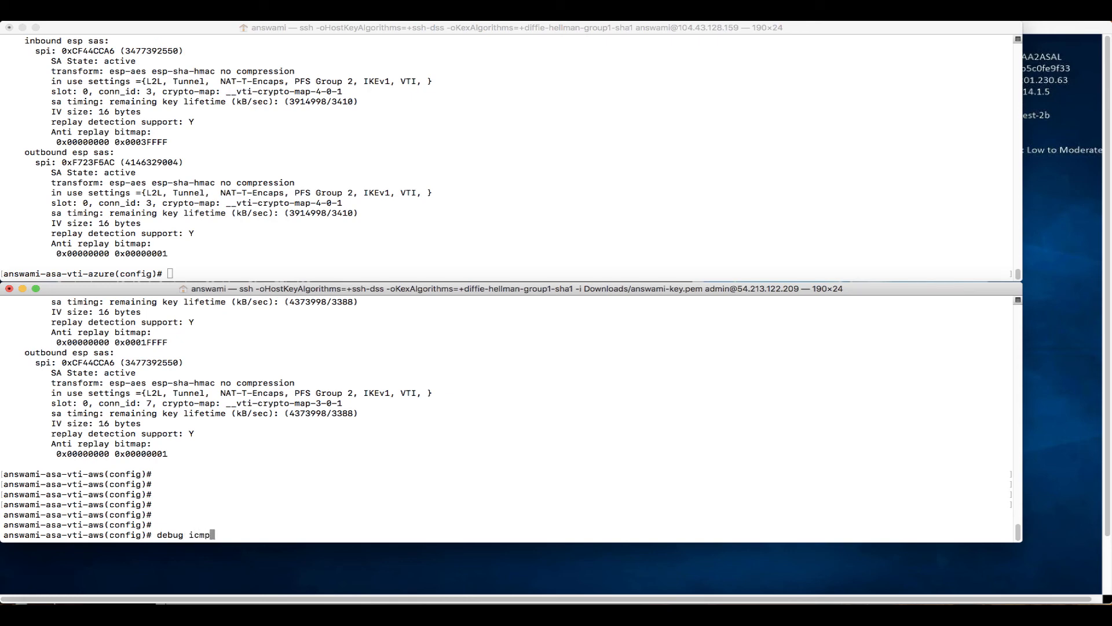
type("trace")
type("un all")
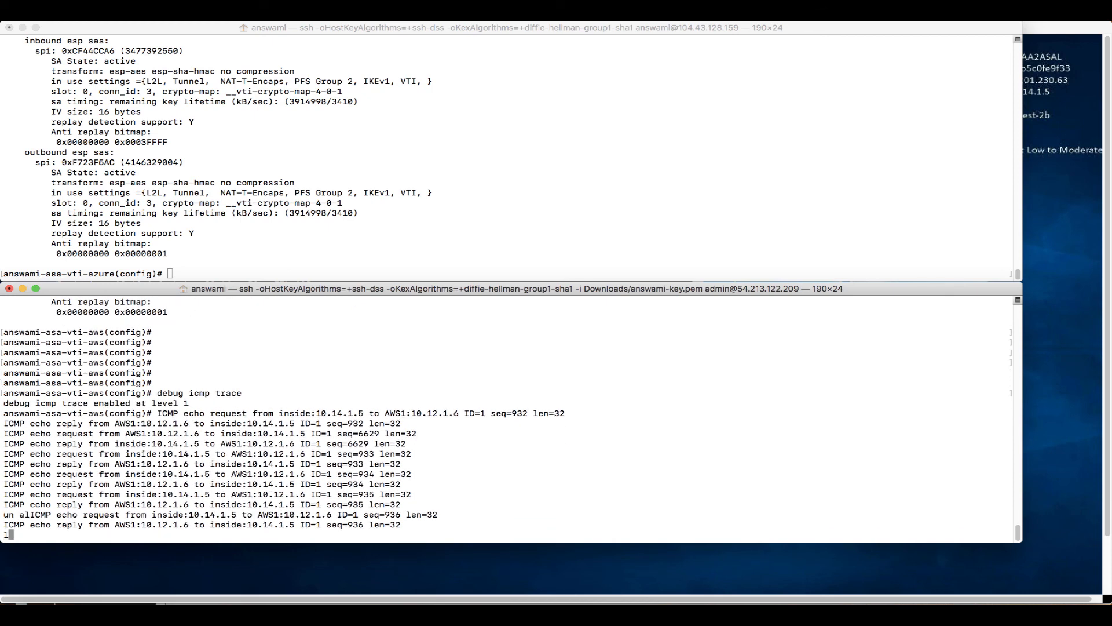
type("sh")
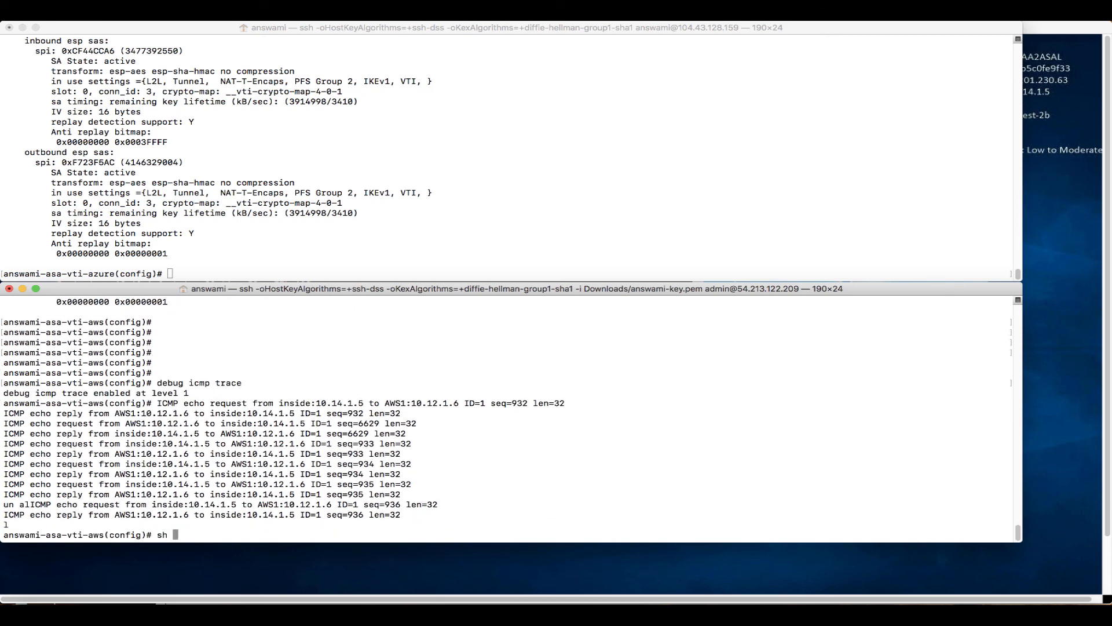
type("cry")
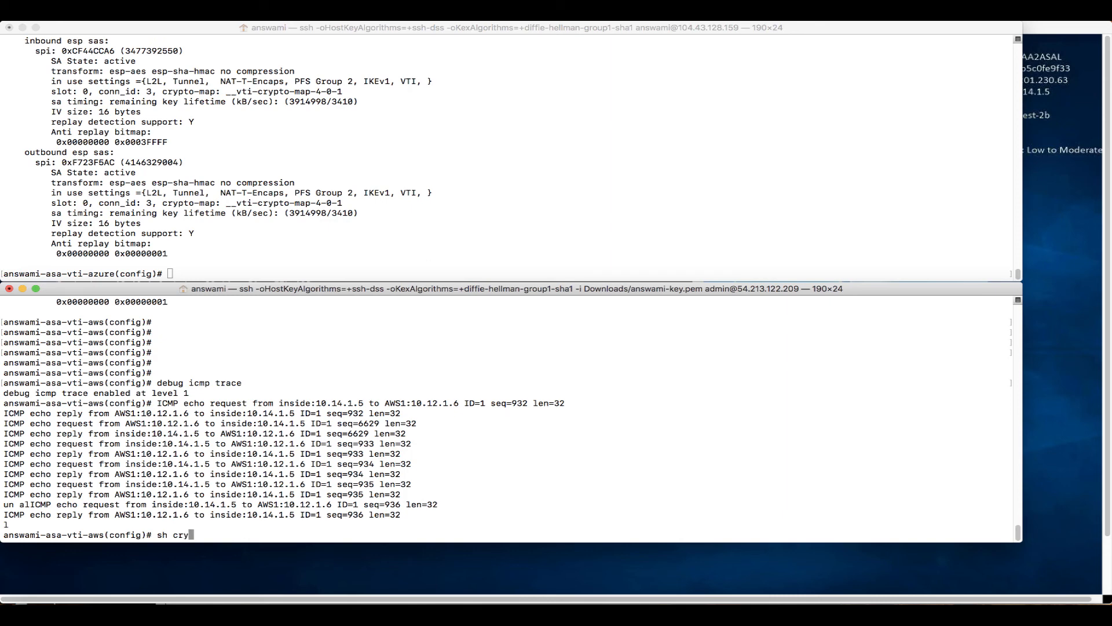
type("ips")
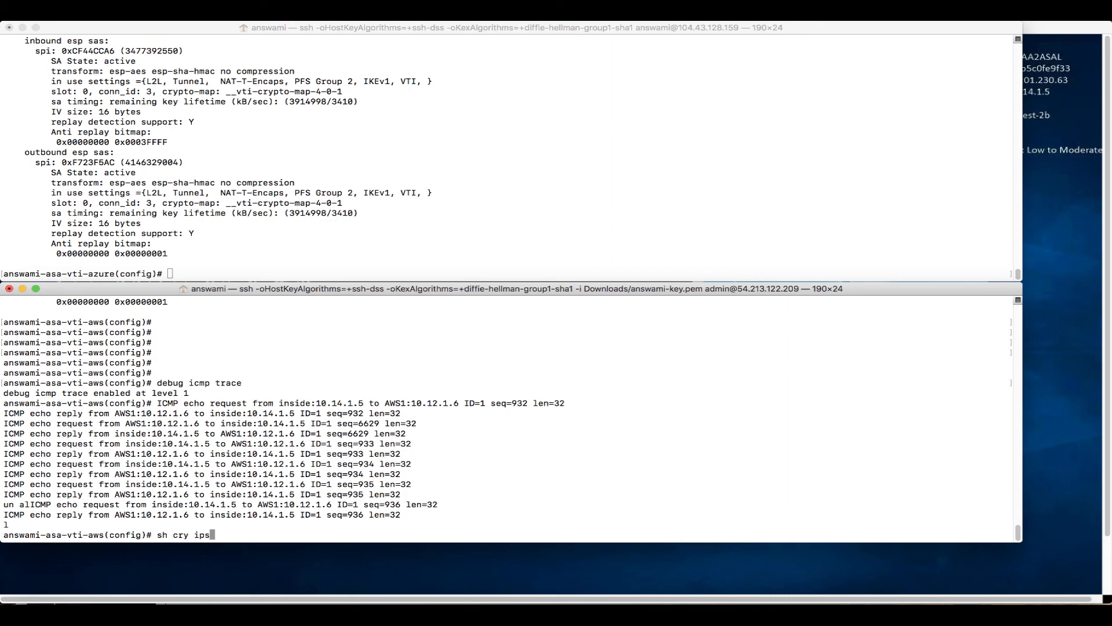